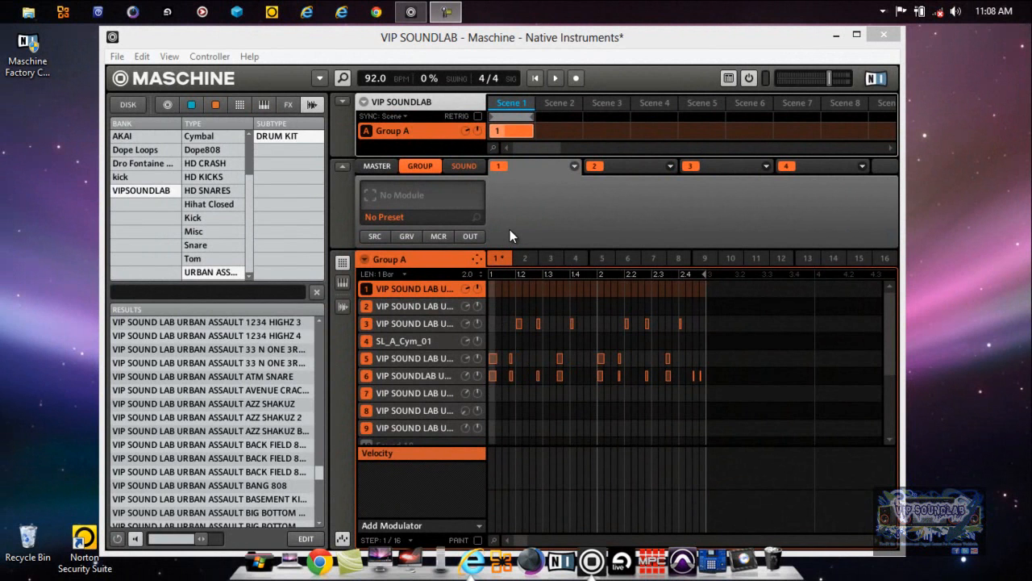
mouse_move(532, 218)
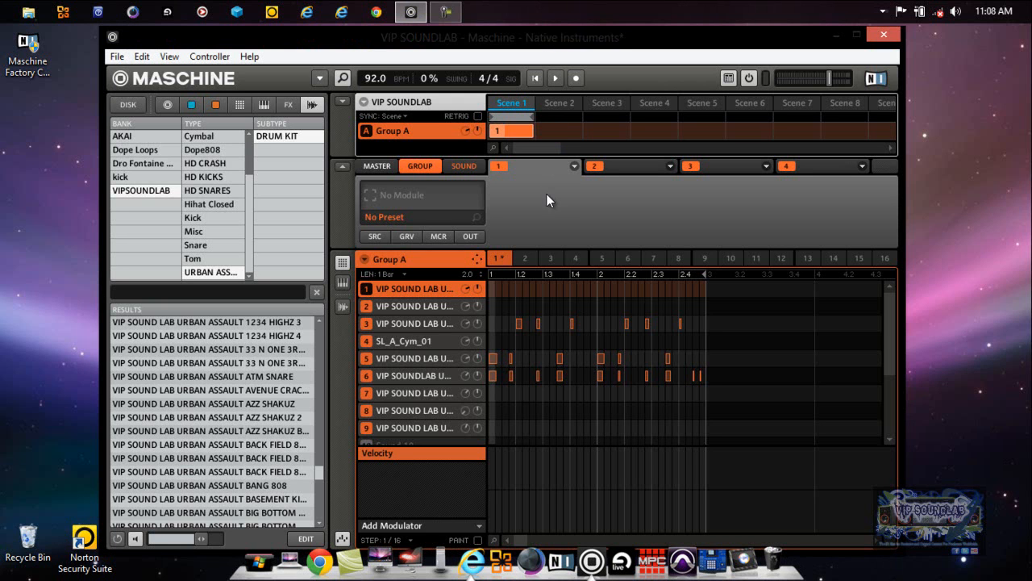
mouse_move(549, 208)
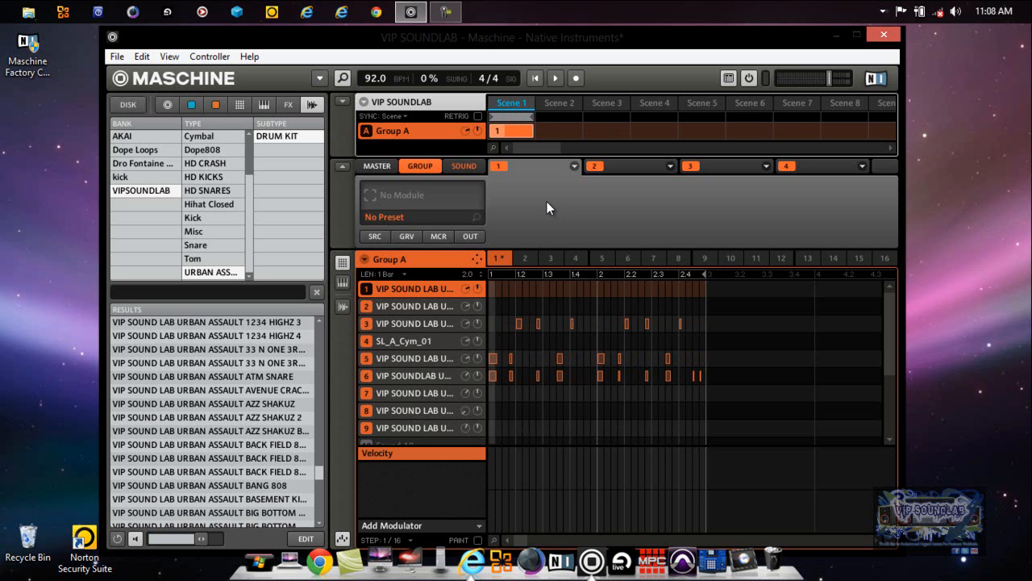
mouse_move(530, 209)
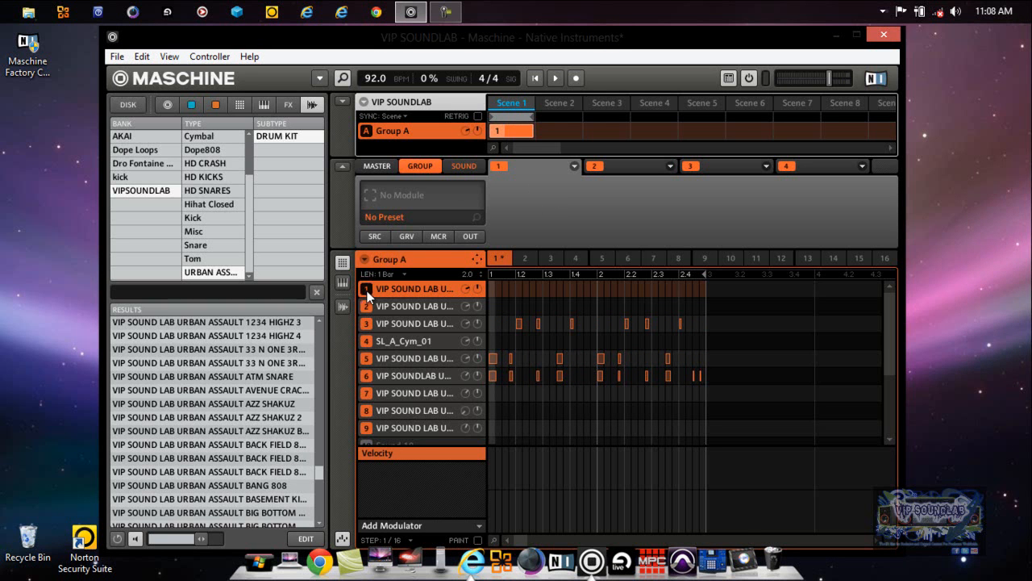
mouse_move(367, 264)
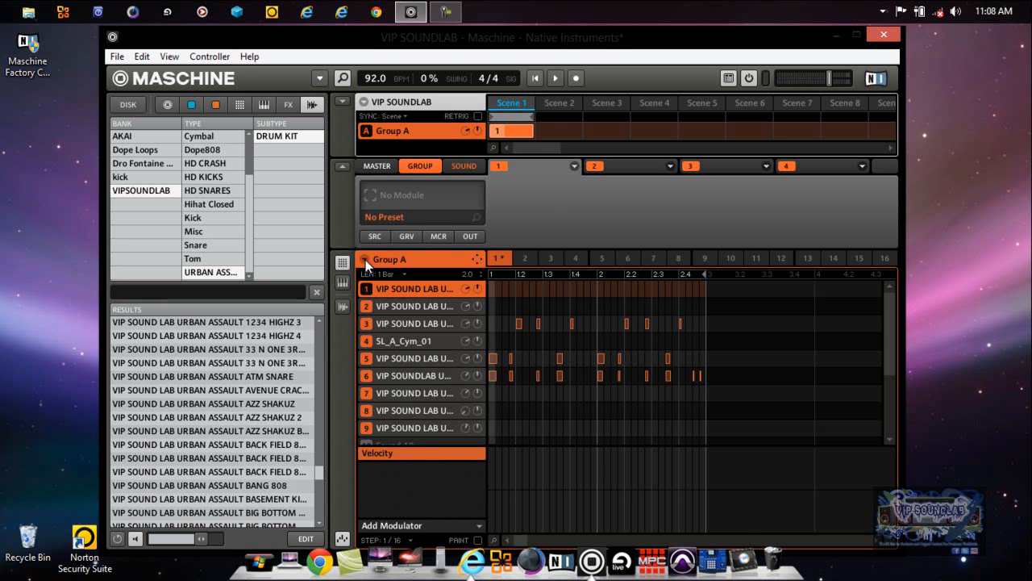
Step: Apply Sound MIDI Batch Setup to Group A, assigning Sounds to MIDI Channels
right_click(390, 259)
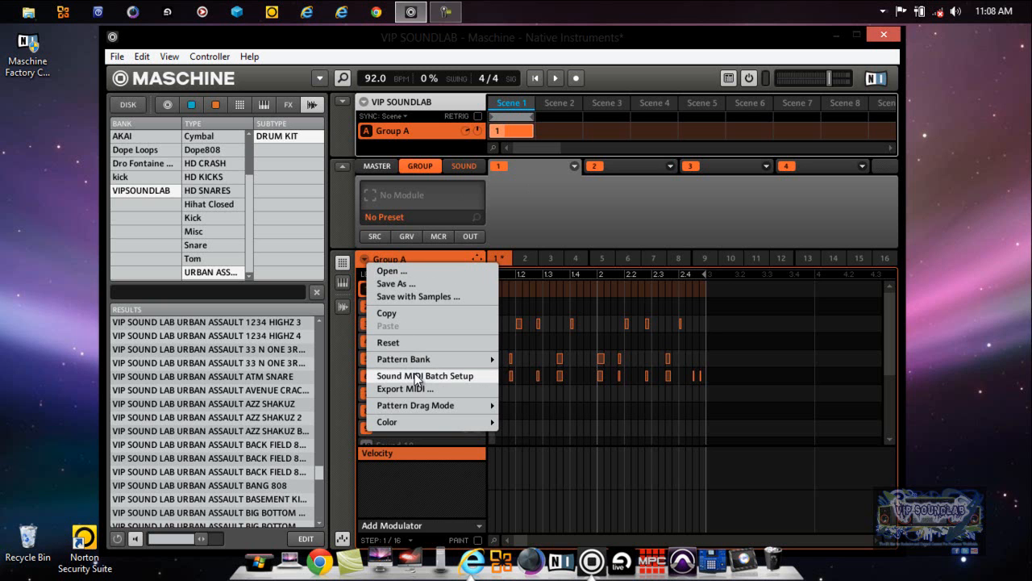
left_click(425, 375)
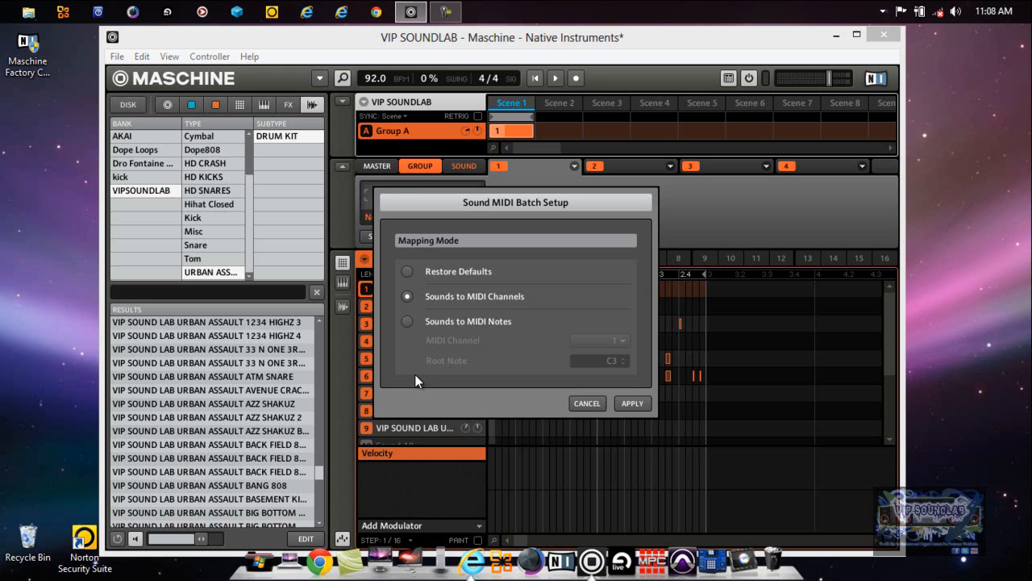
mouse_move(500, 302)
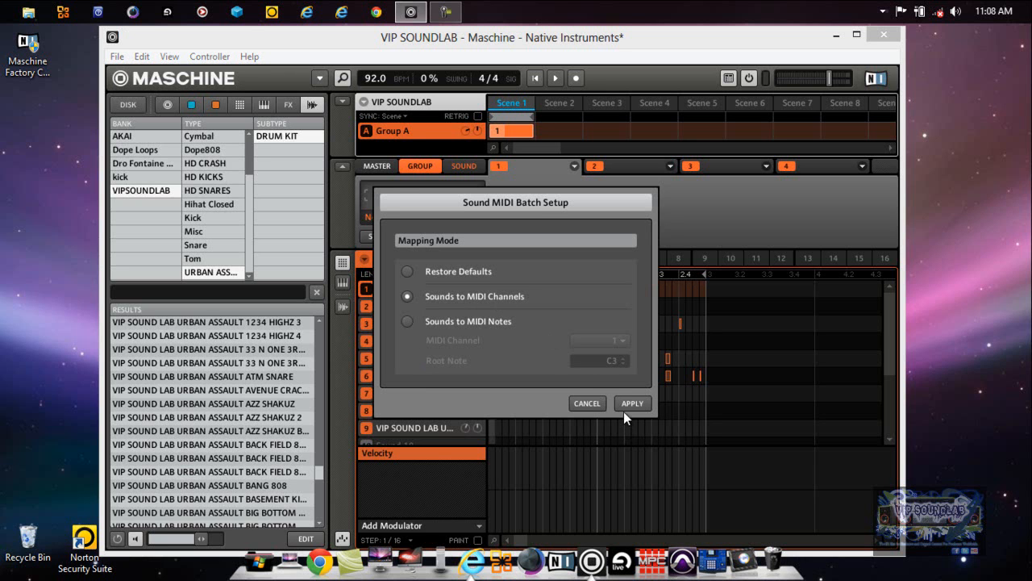
left_click(632, 403)
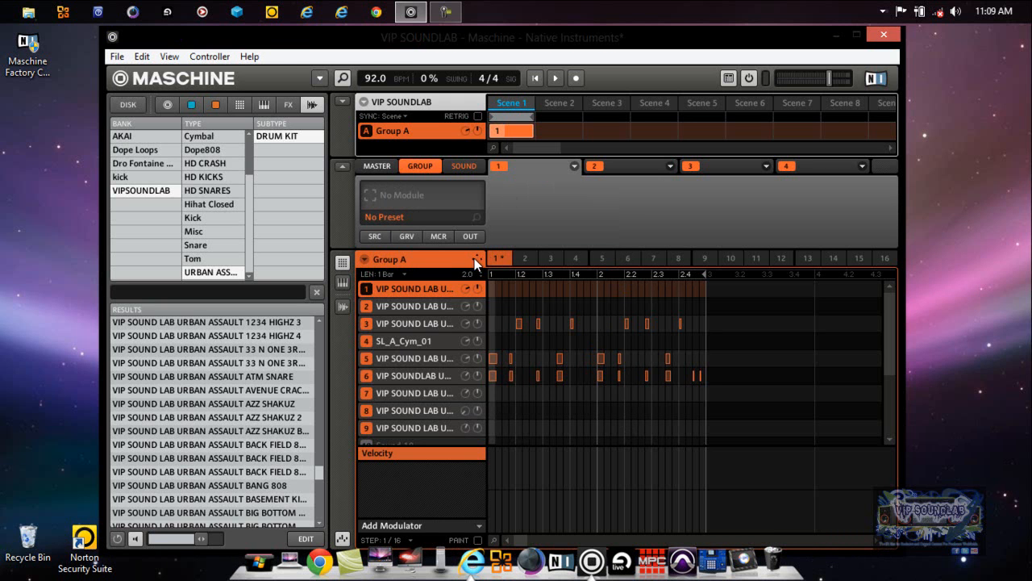
mouse_move(496, 248)
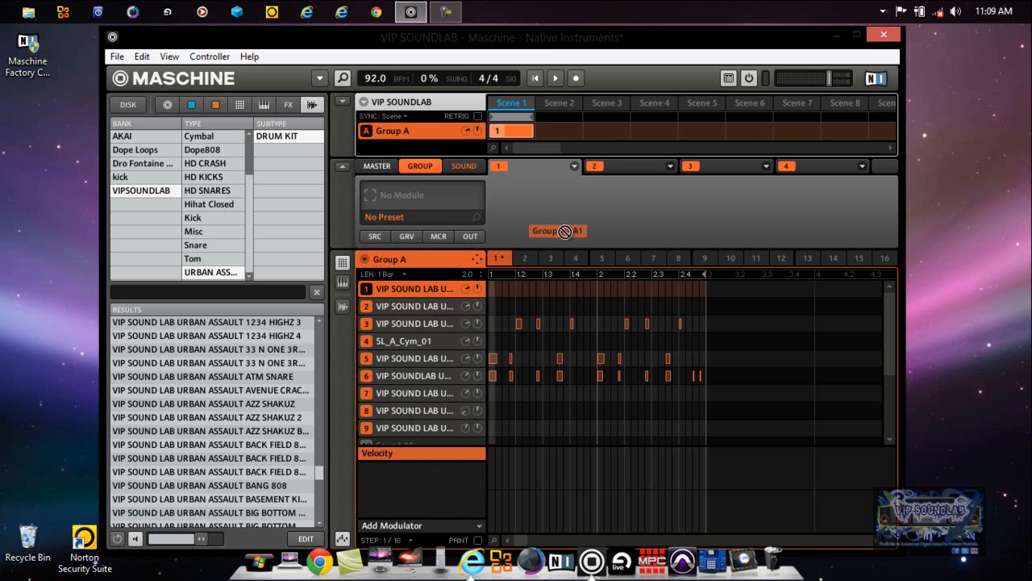
mouse_move(813, 215)
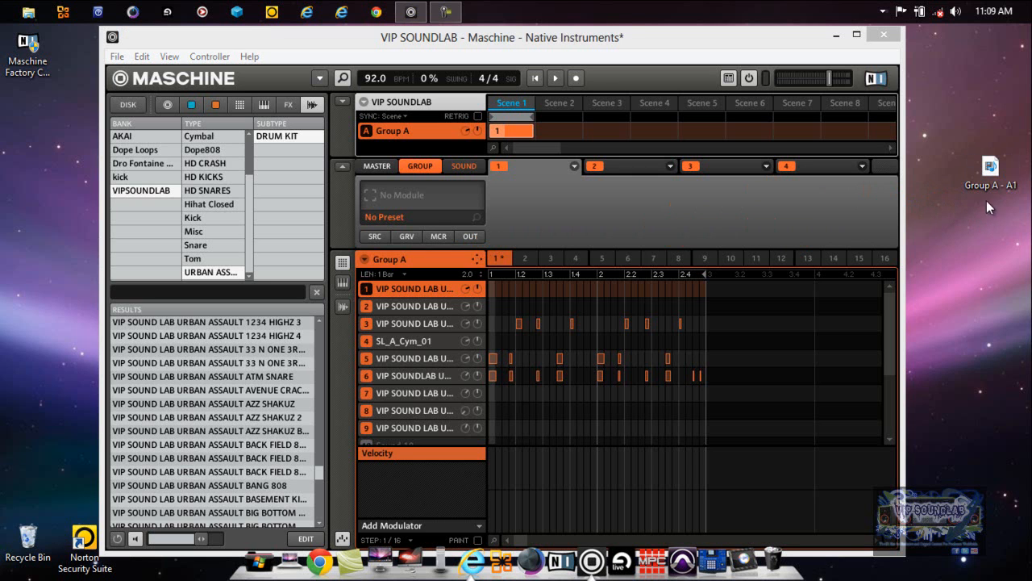
mouse_move(992, 188)
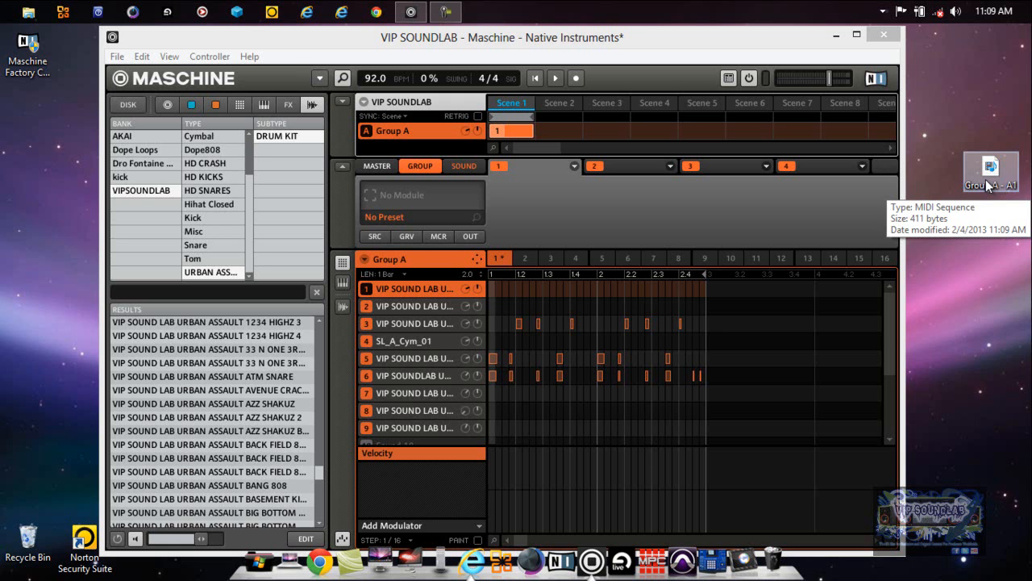
mouse_move(982, 231)
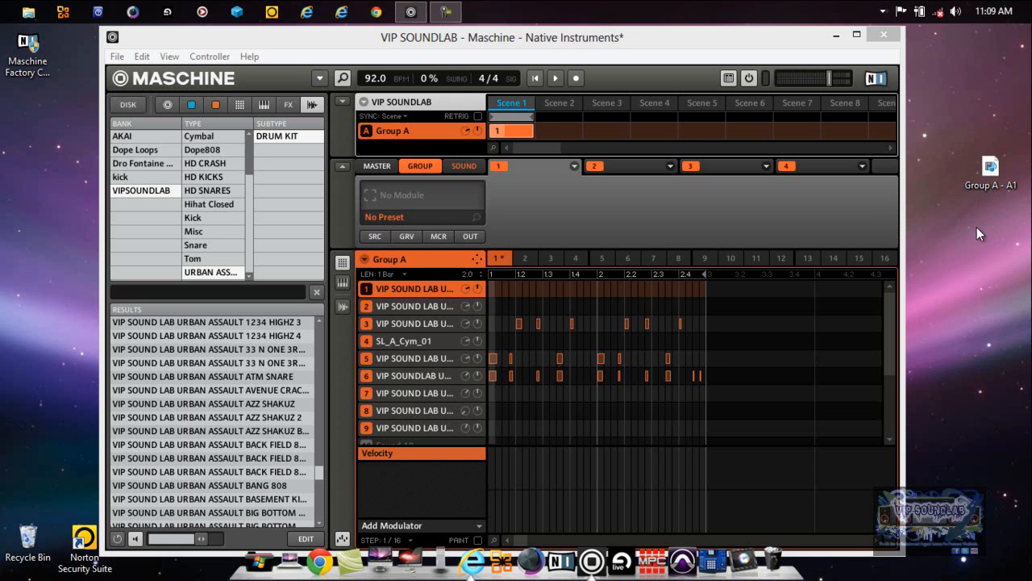
mouse_move(554, 219)
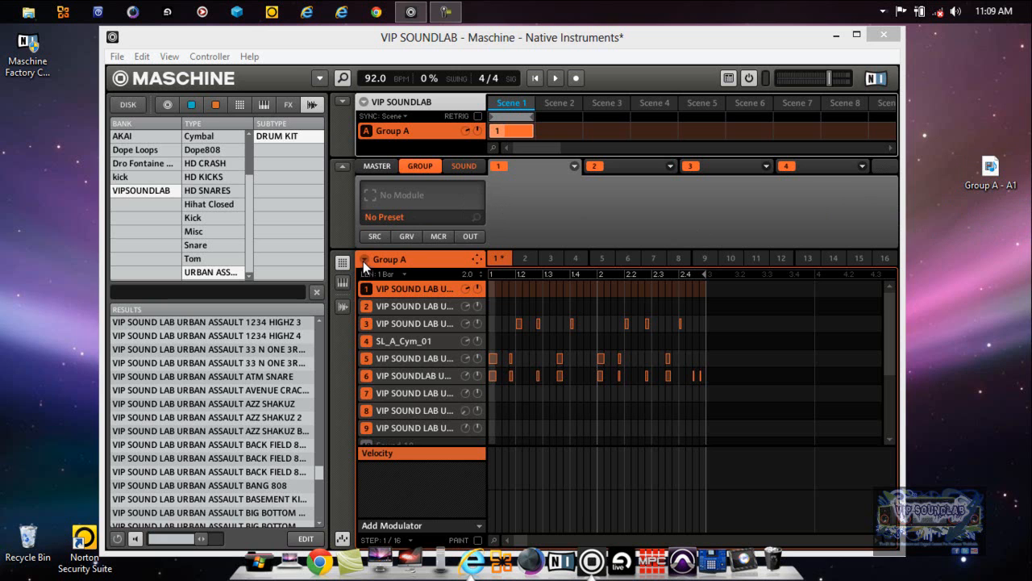
Step: Dismiss the reopened MIDI batch setup and set Group A's Pattern Drag Mode to Audio
right_click(390, 259)
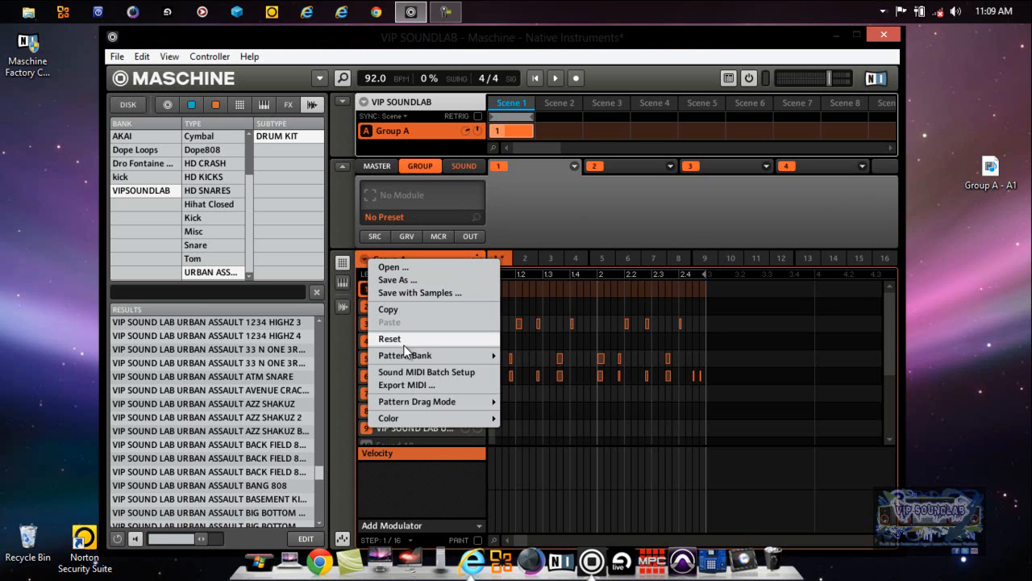
mouse_move(426, 371)
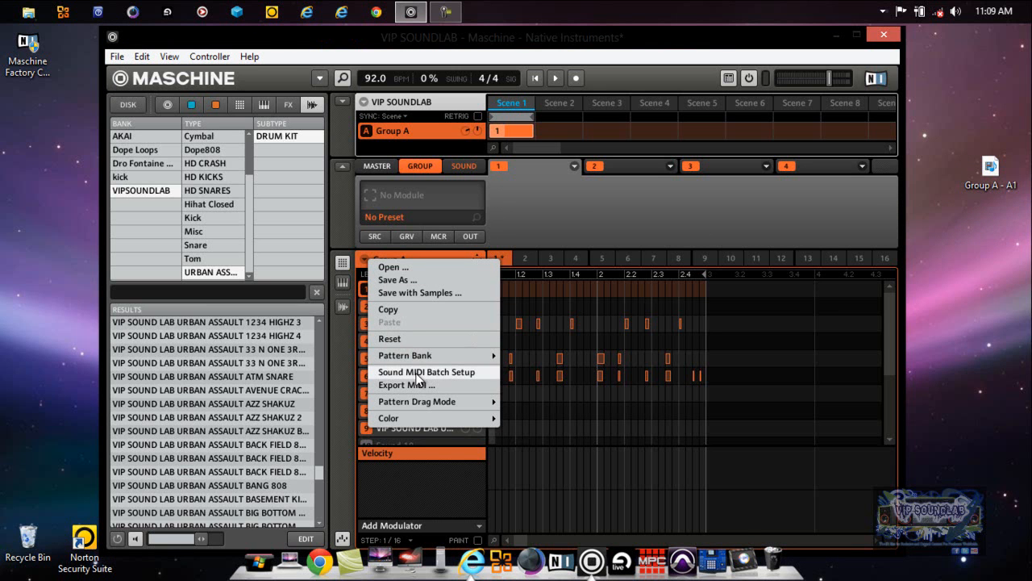
left_click(427, 372)
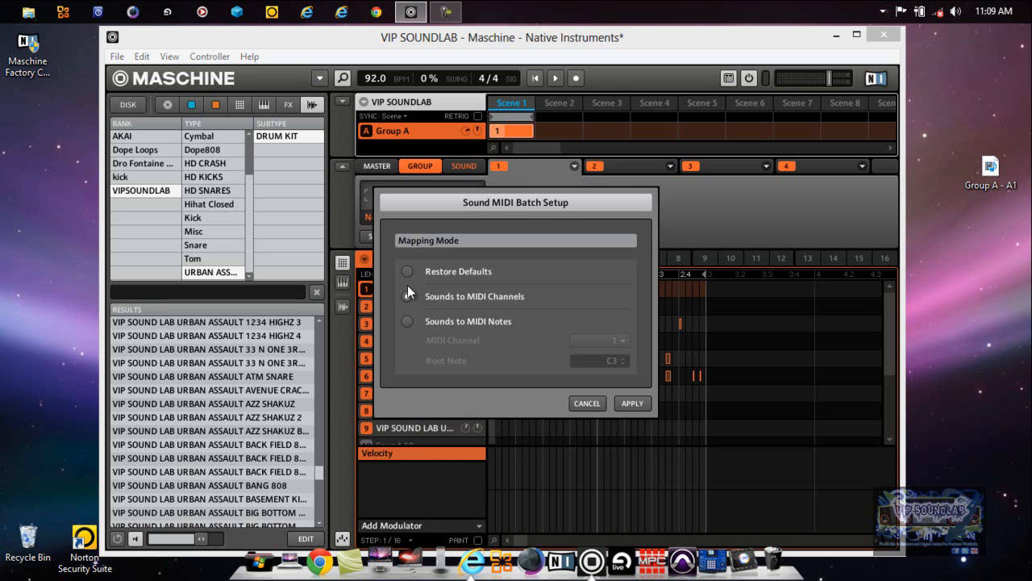
left_click(407, 271)
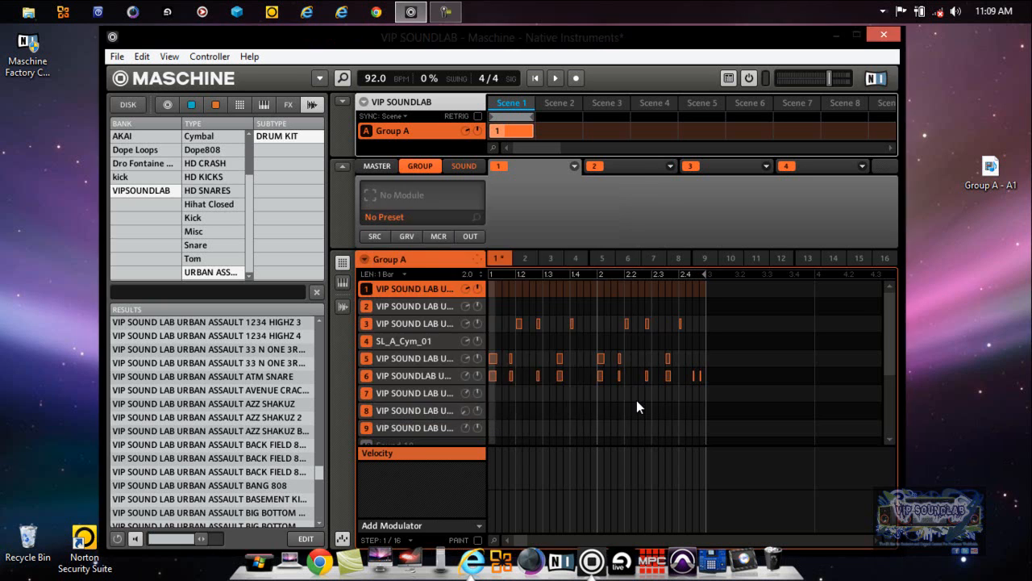
mouse_move(390, 276)
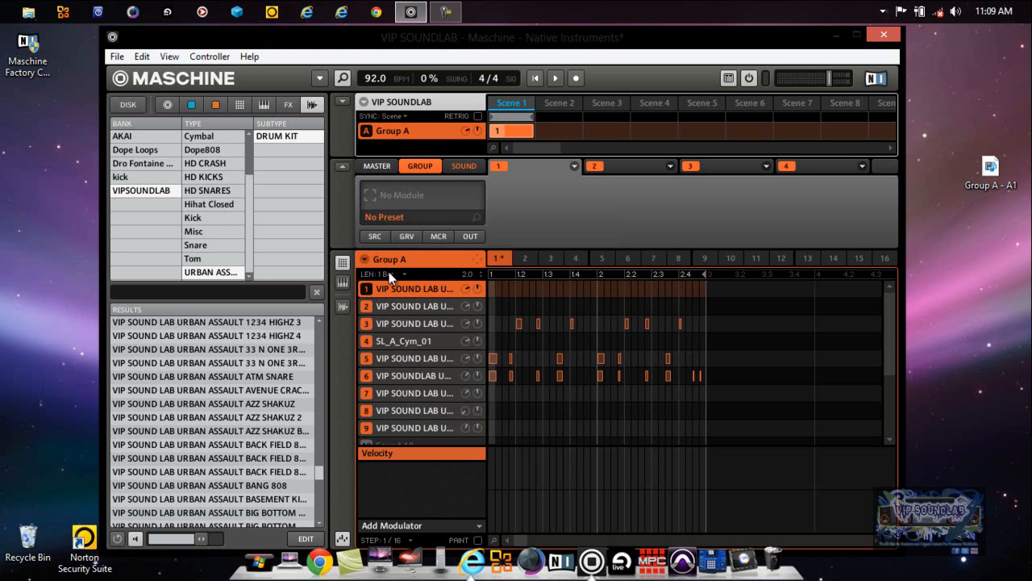
left_click(365, 259)
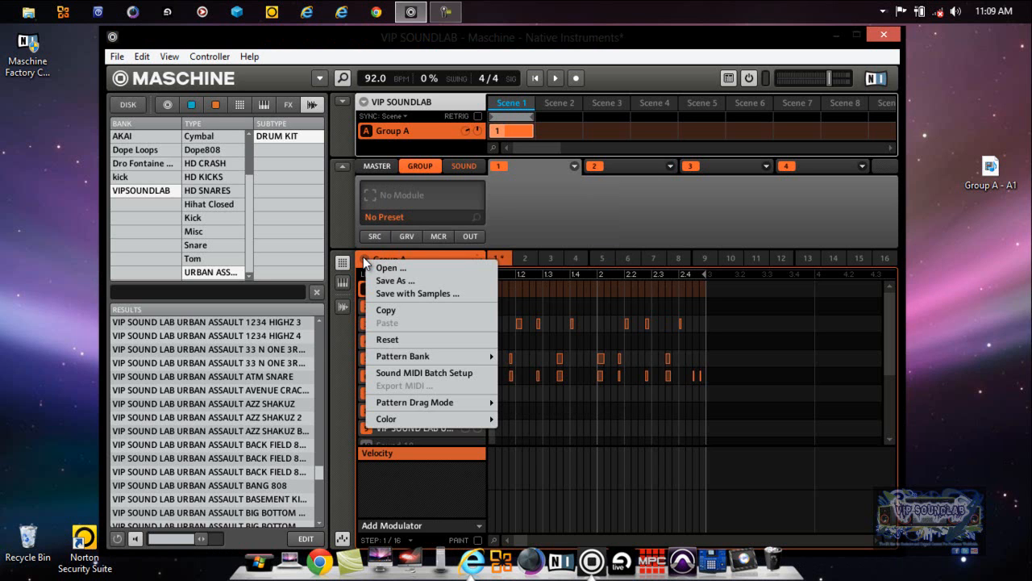
mouse_move(419, 402)
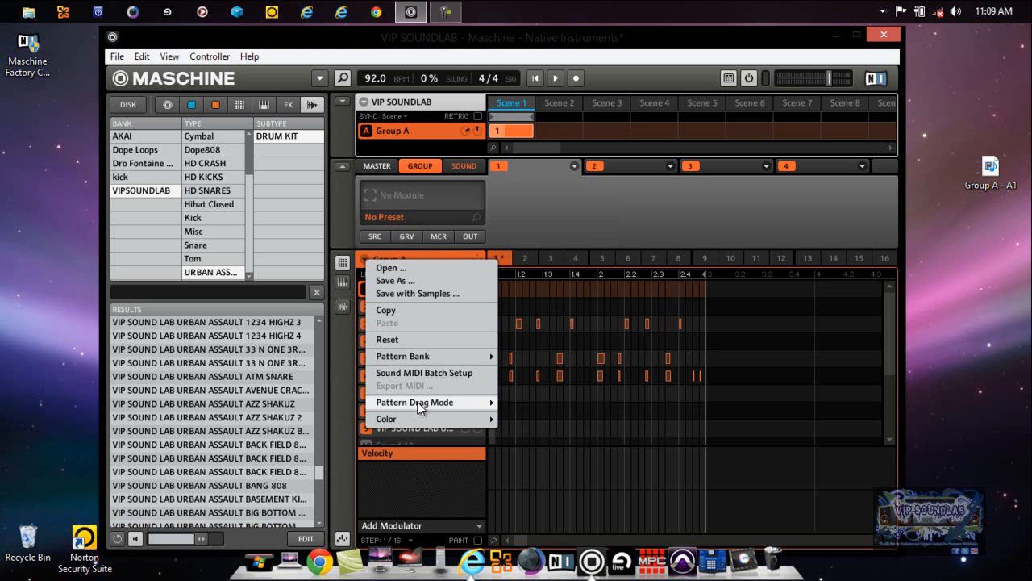
mouse_move(415, 402)
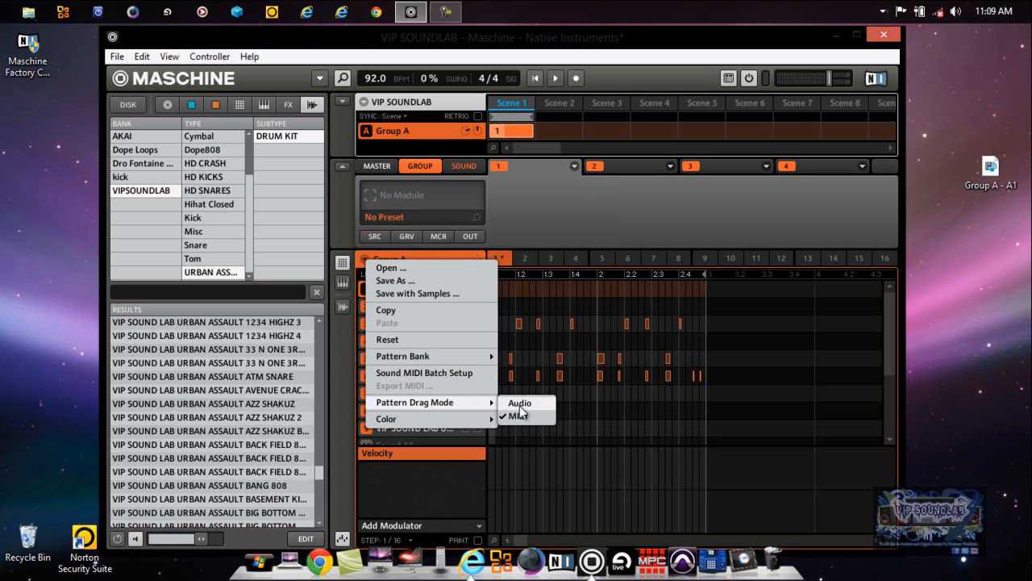
left_click(519, 402)
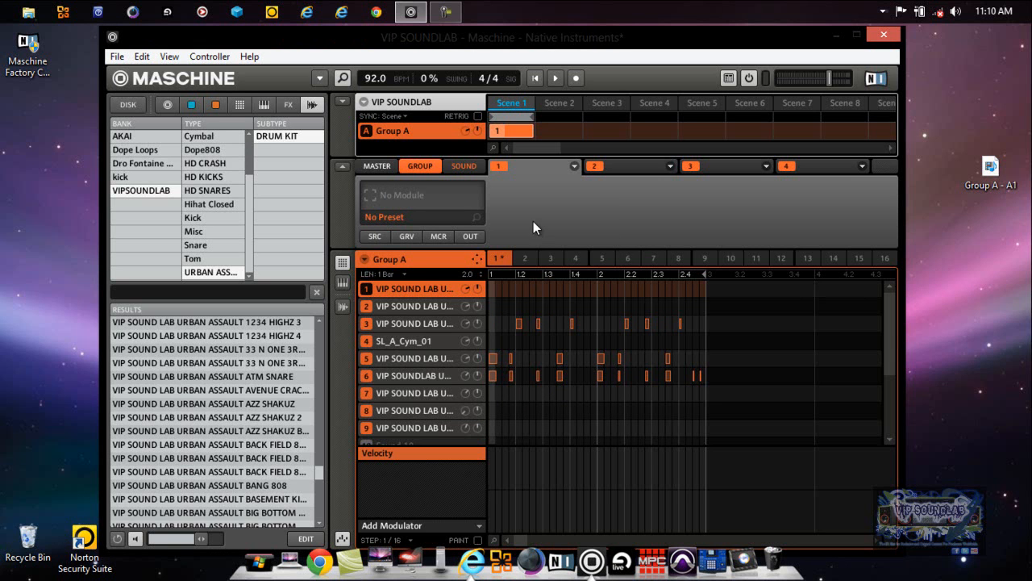
mouse_move(510, 272)
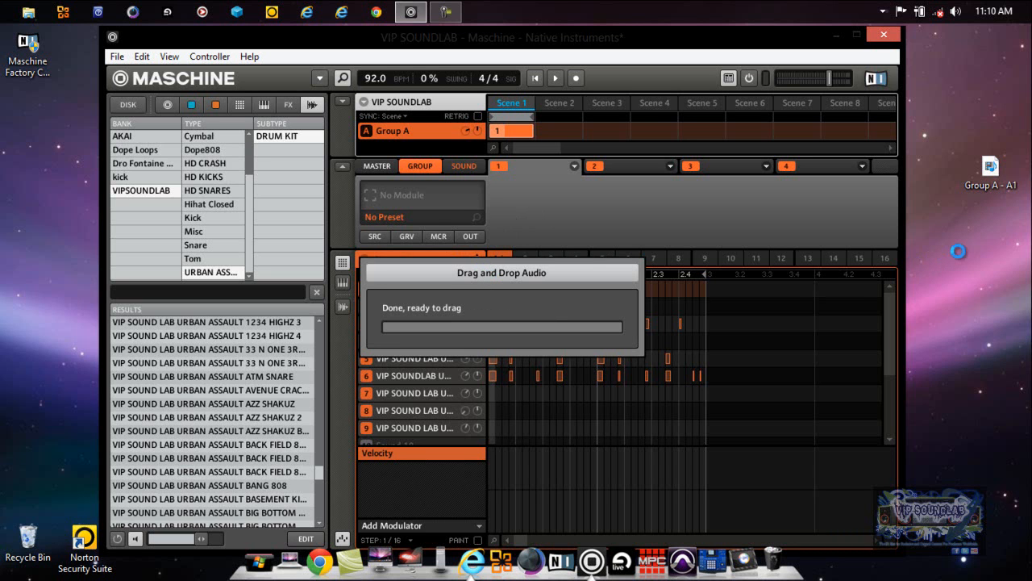
mouse_move(986, 233)
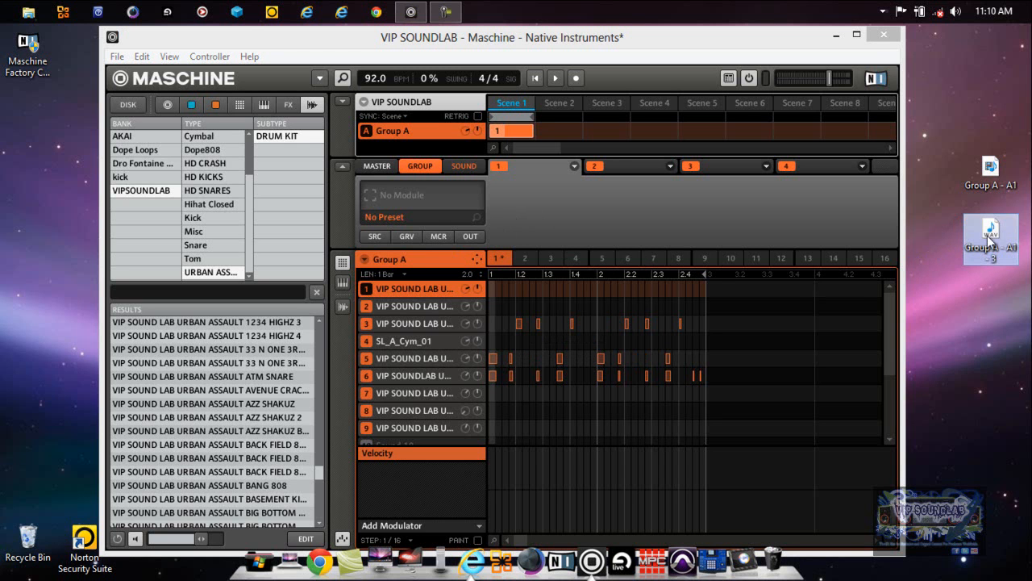
mouse_move(1006, 236)
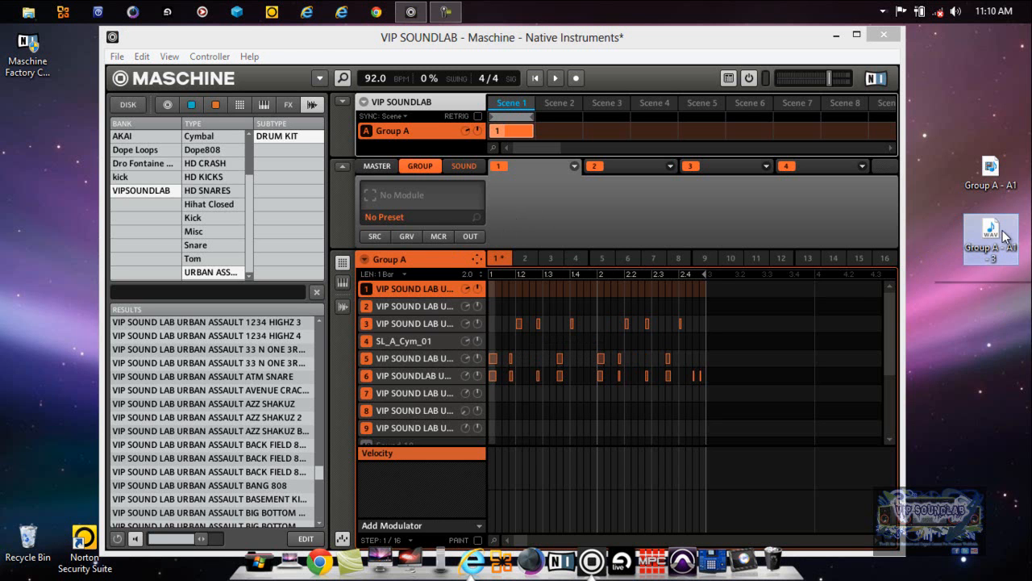
mouse_move(991, 235)
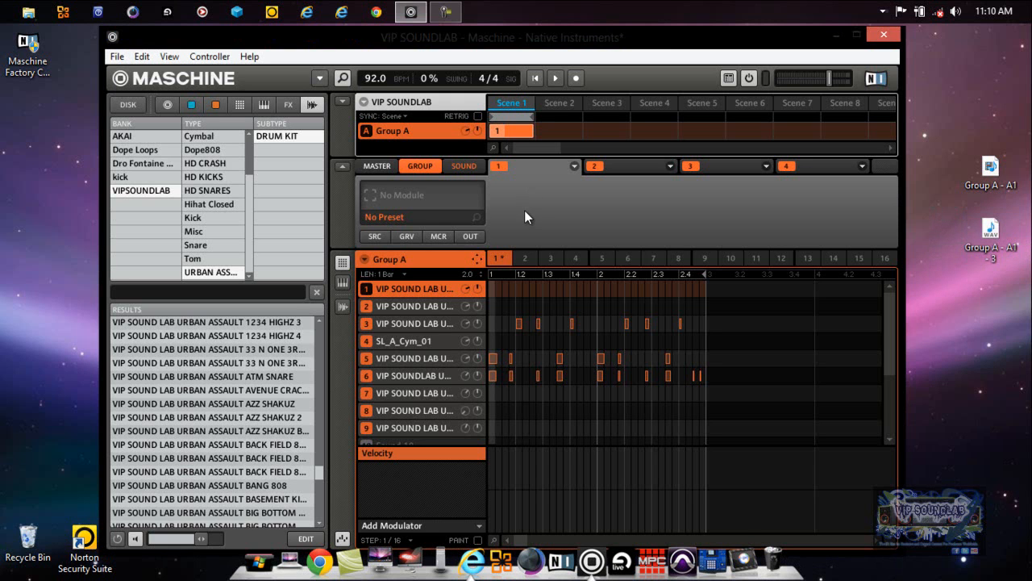
mouse_move(501, 237)
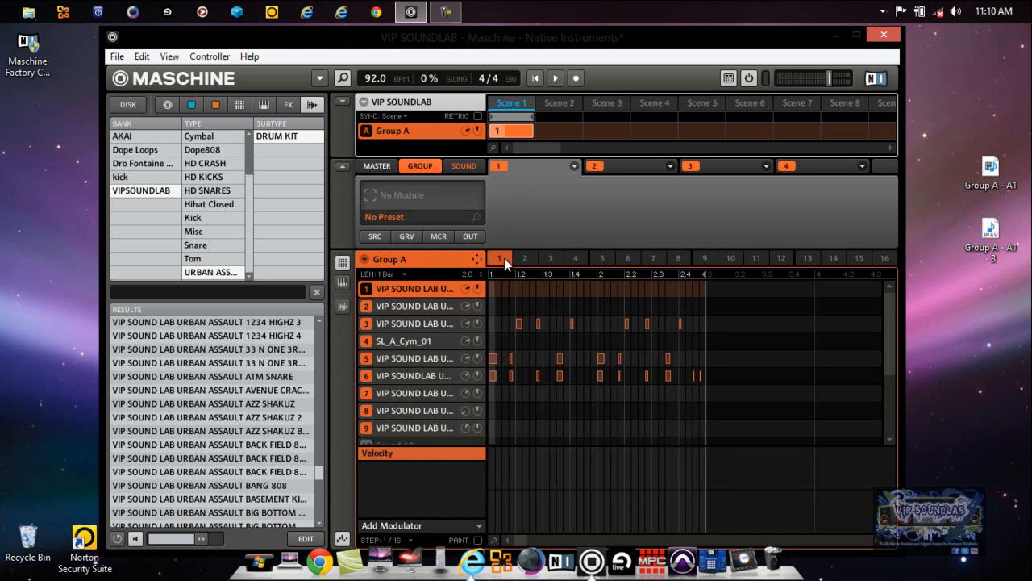
Step: Inspect the DOPE VIP LOOP and DOPE VIP KICK LOOP pattern files, then cancel saving pattern 1
right_click(522, 287)
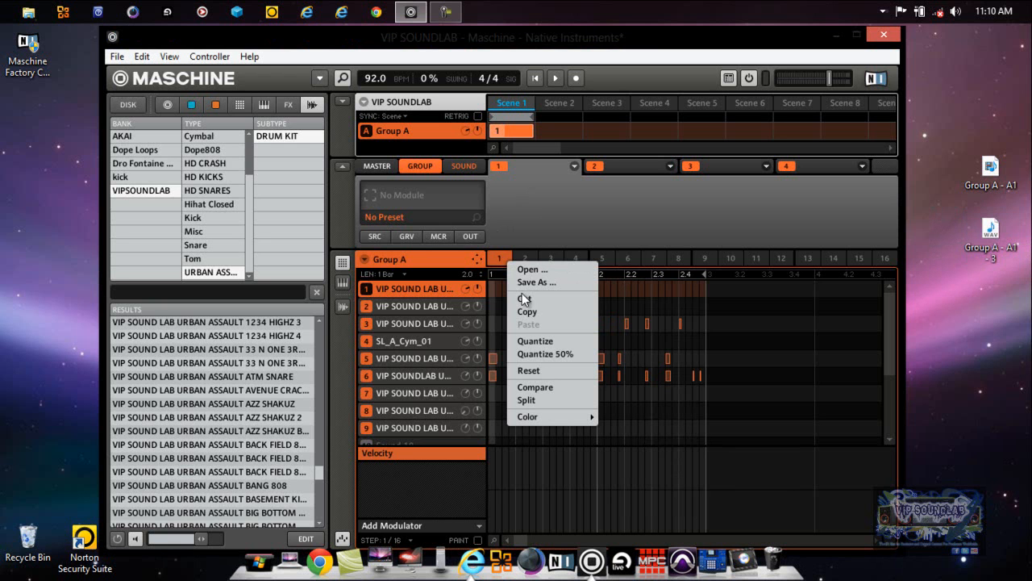
left_click(537, 281)
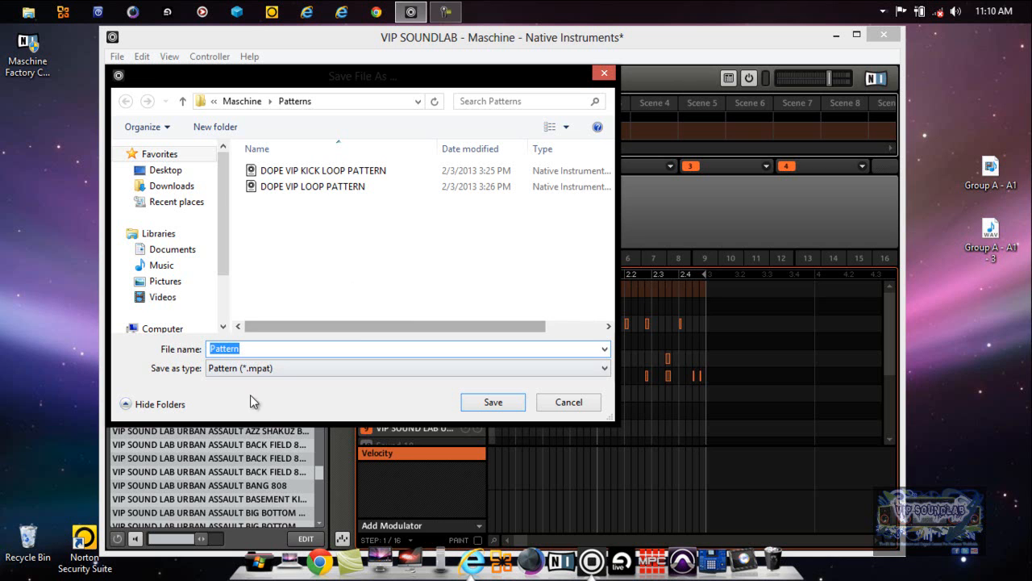
mouse_move(267, 386)
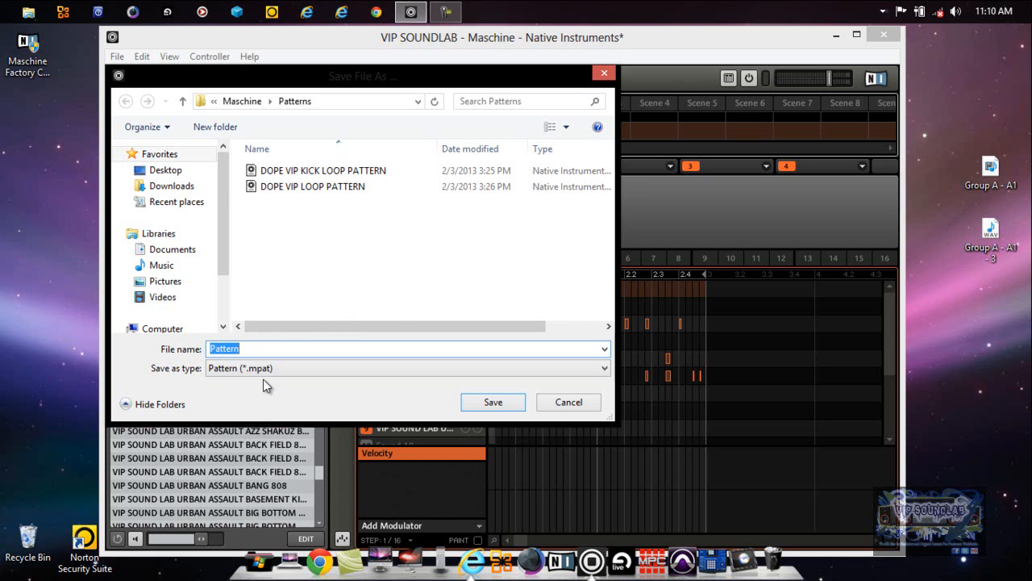
mouse_move(296, 245)
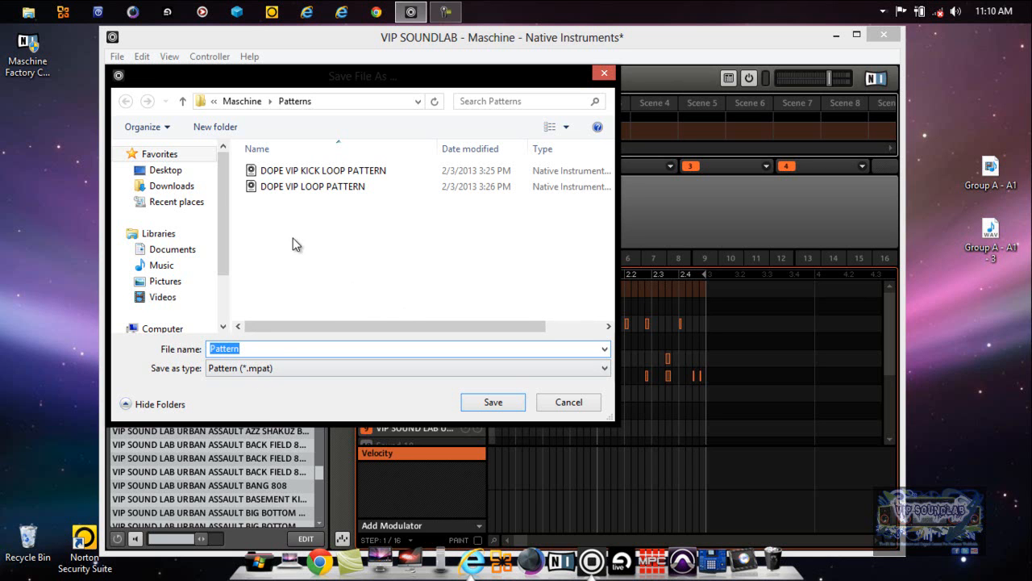
left_click(312, 186)
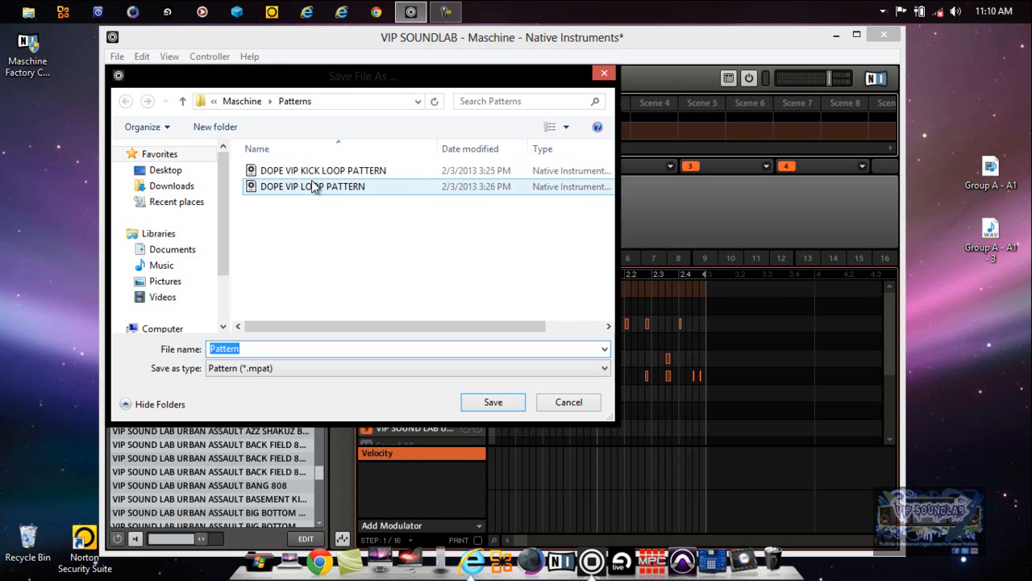
left_click(322, 170)
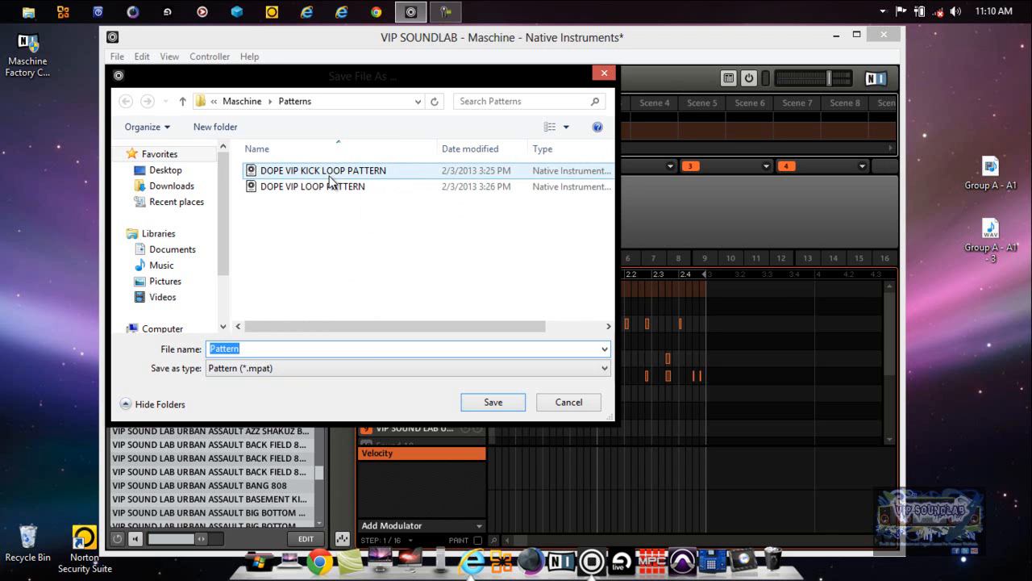
mouse_move(330, 180)
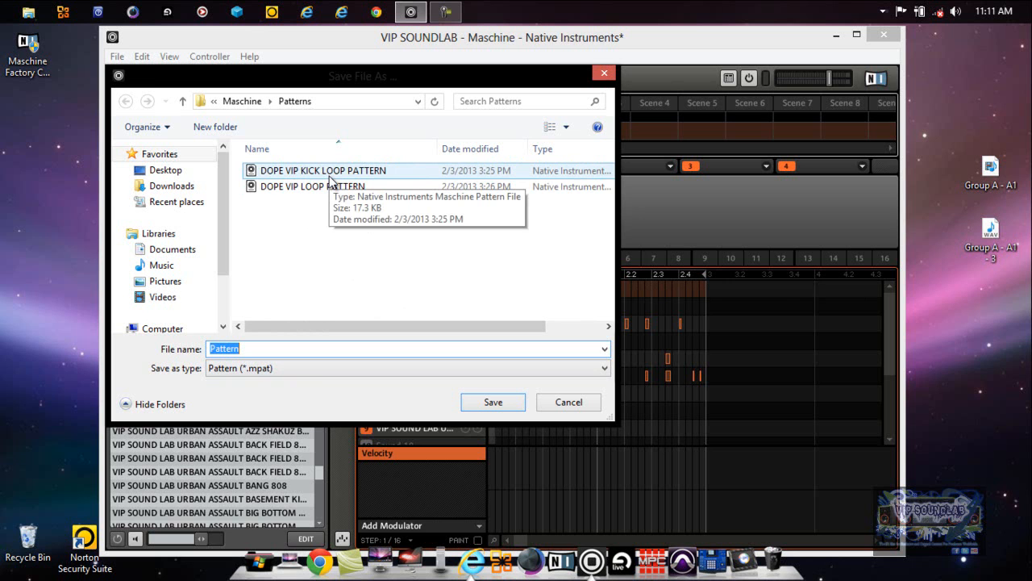
mouse_move(341, 231)
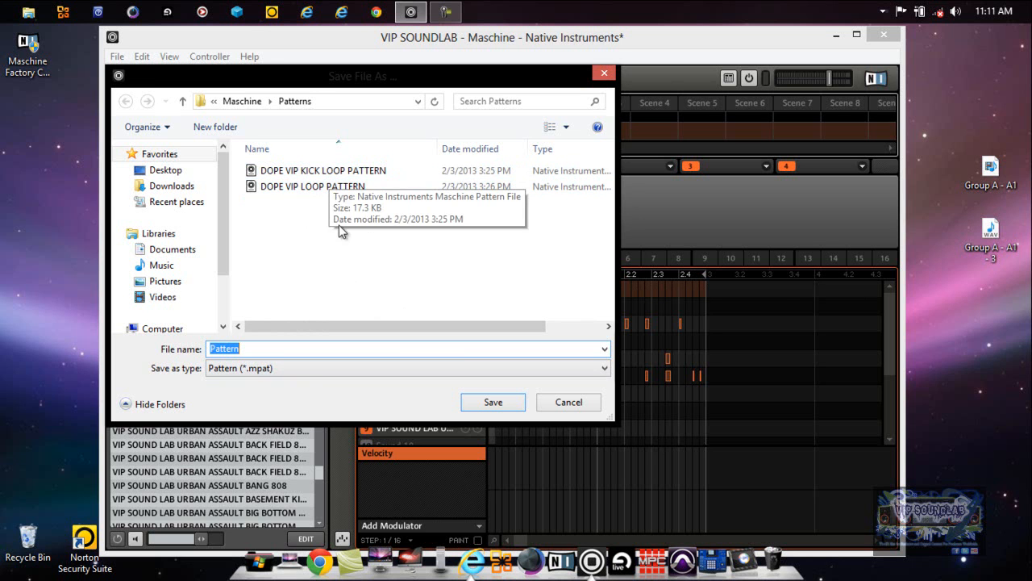
left_click(313, 186)
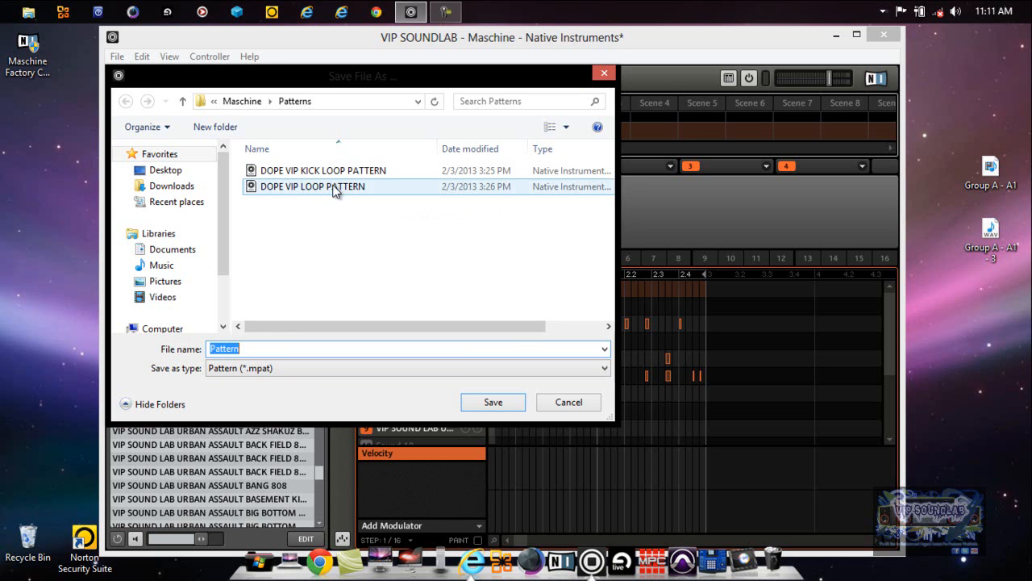
left_click(494, 249)
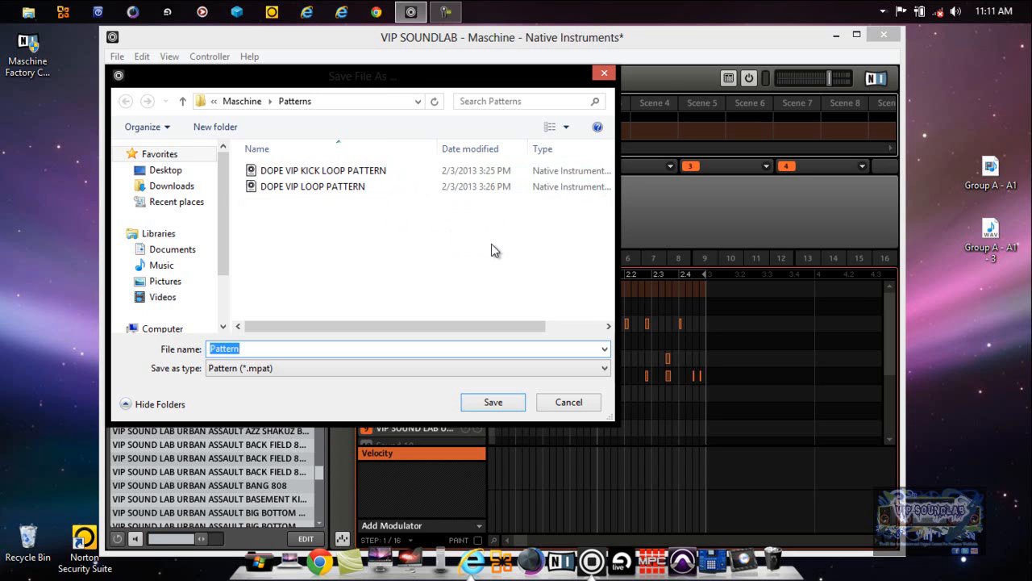
mouse_move(505, 303)
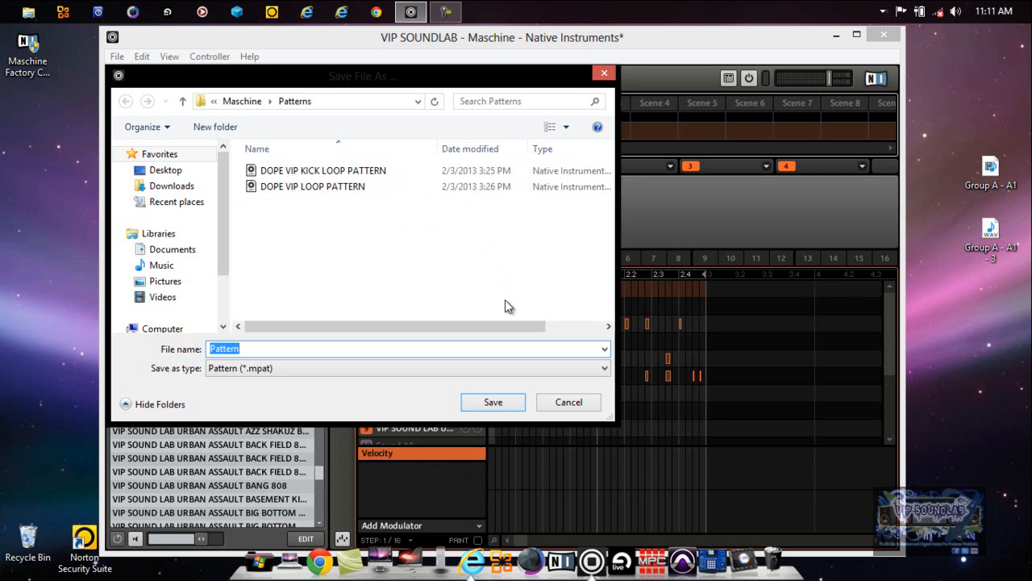
mouse_move(518, 305)
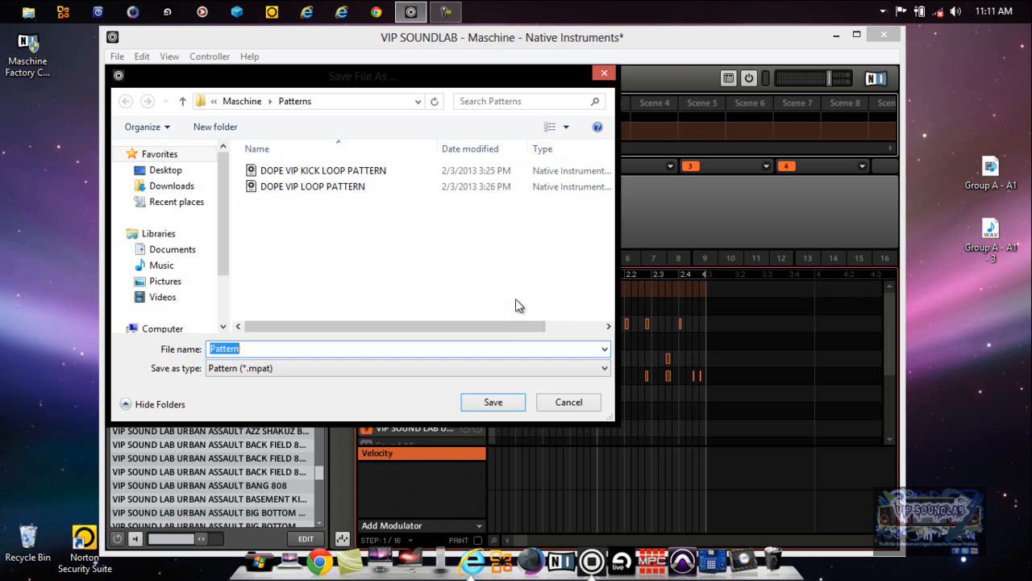
mouse_move(570, 403)
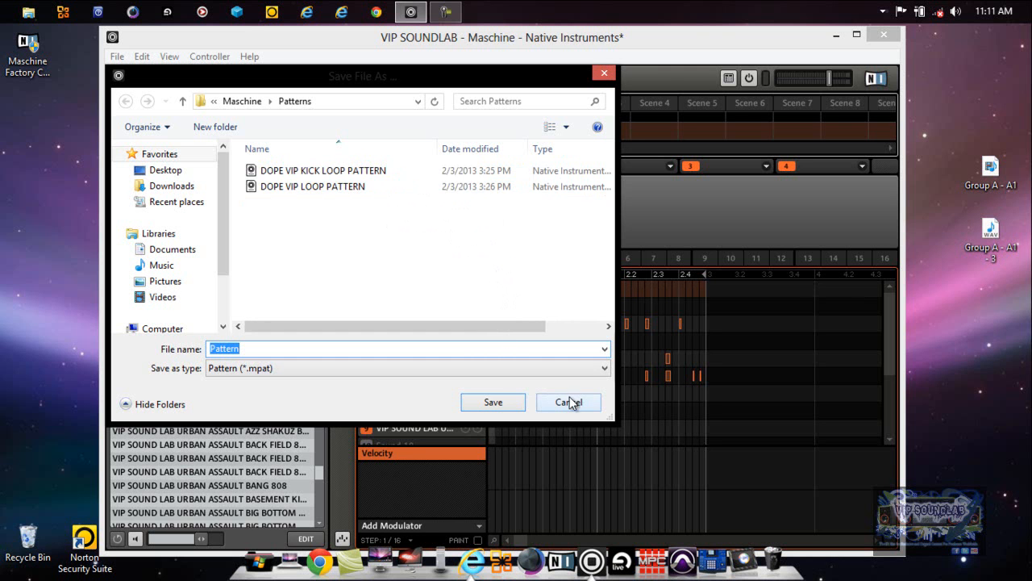
left_click(568, 402)
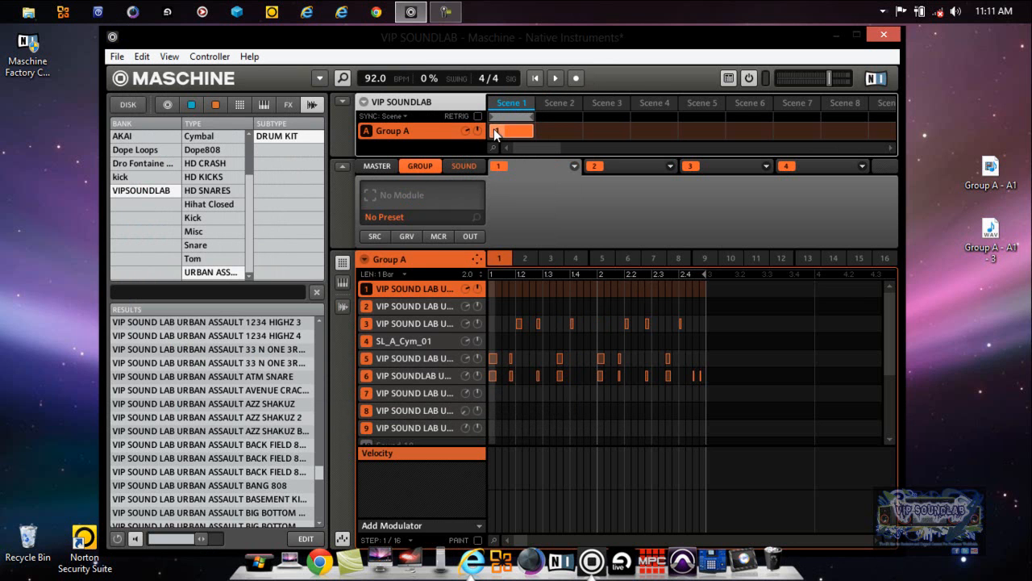
Step: Select the Scene 1 clip and sound 6, then open its Save As dialog
left_click(464, 166)
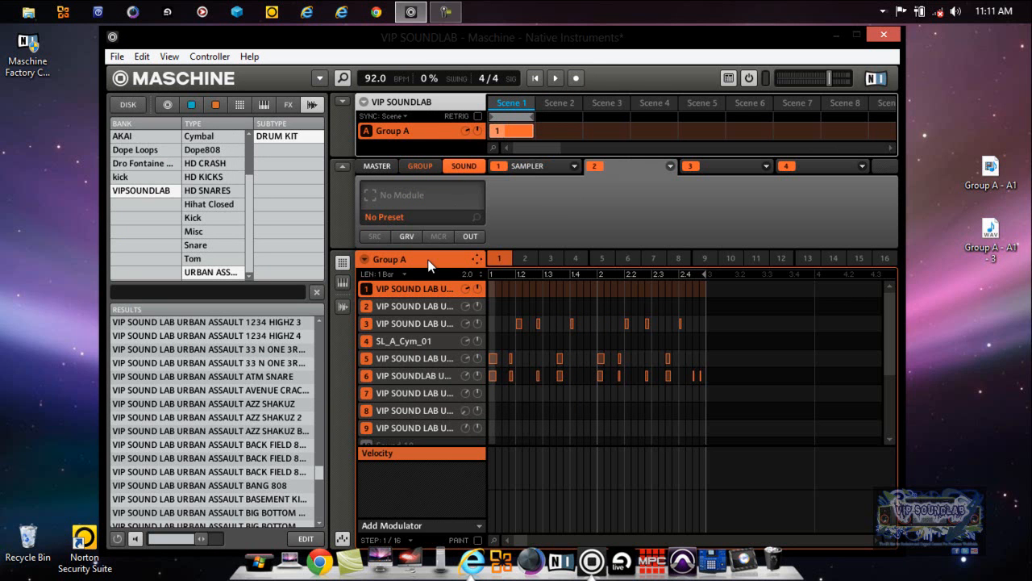
mouse_move(403, 341)
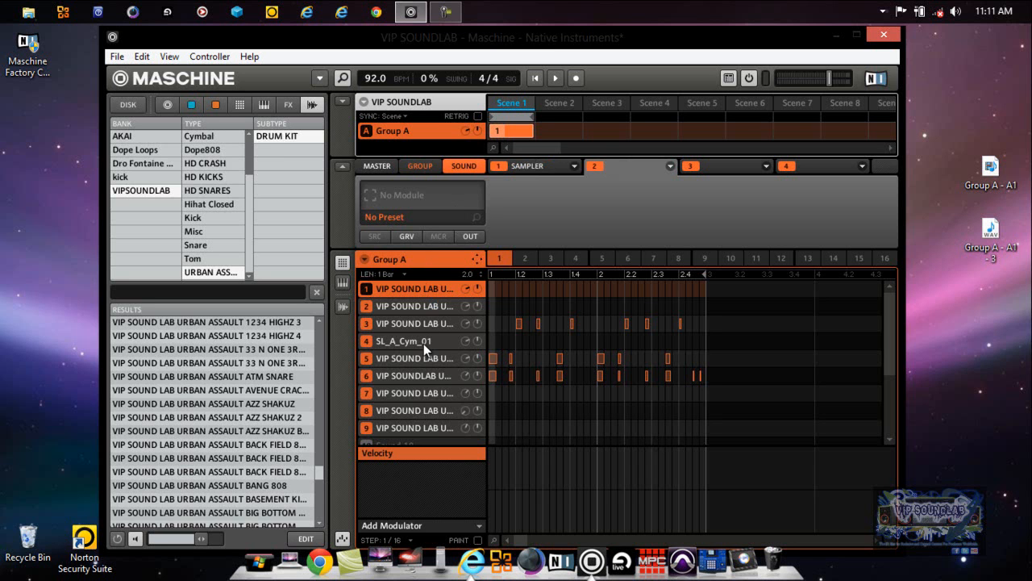
mouse_move(426, 380)
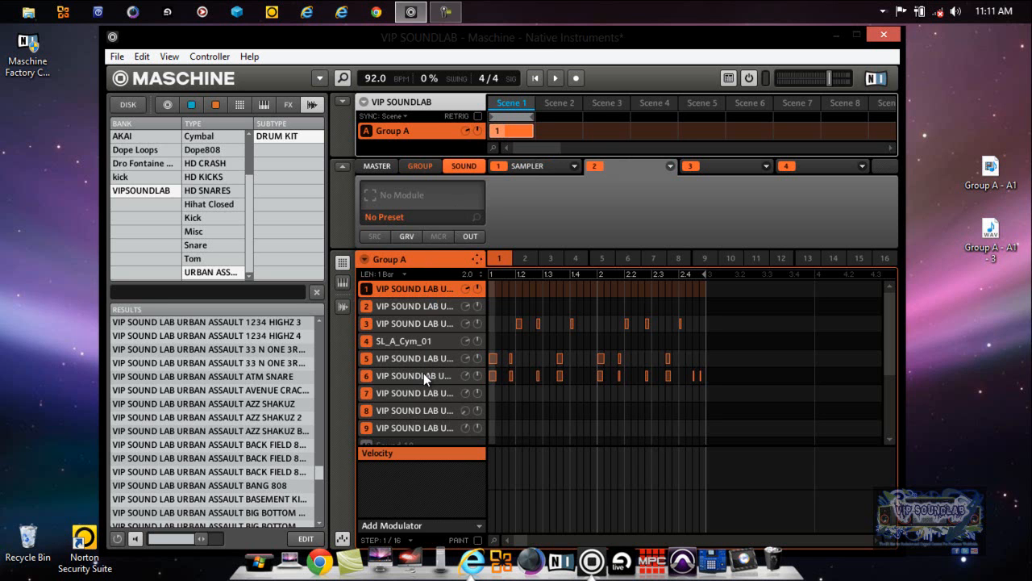
left_click(414, 376)
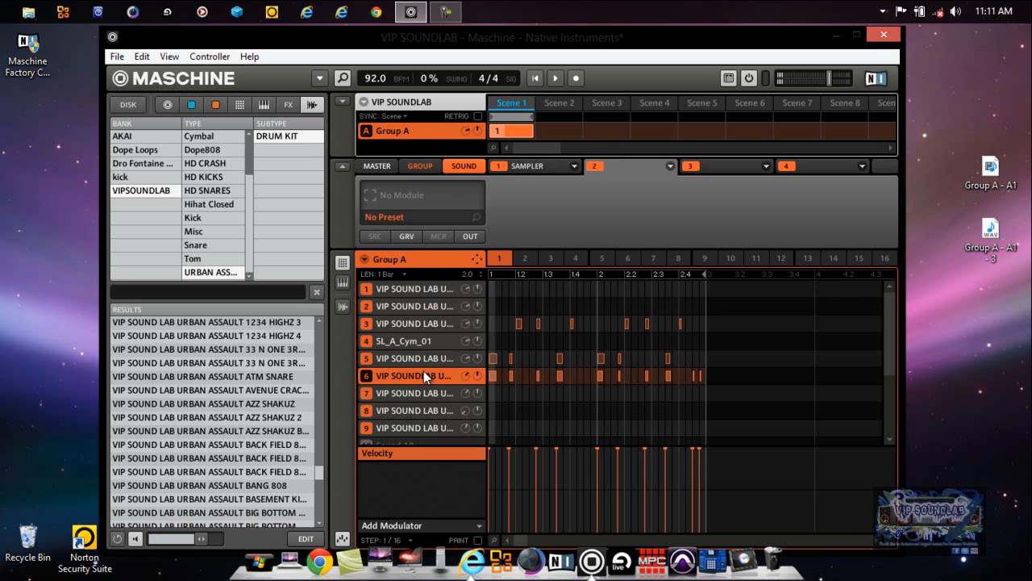
right_click(423, 375)
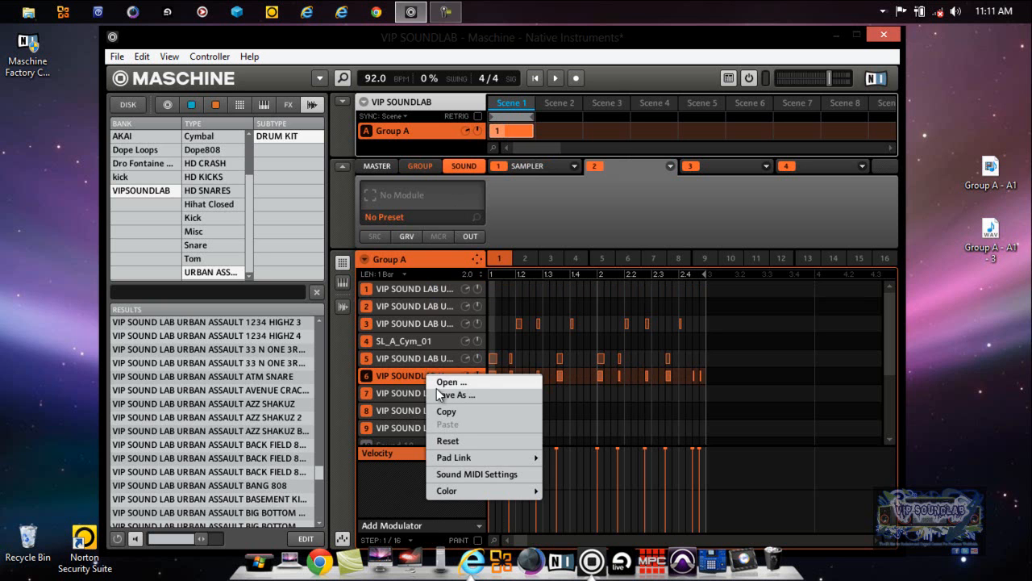
left_click(459, 395)
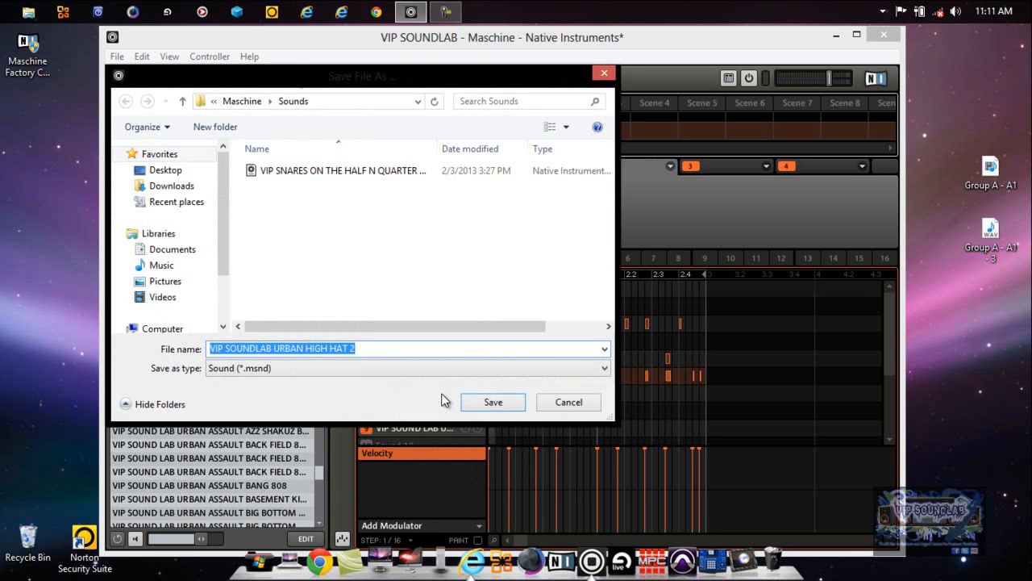
mouse_move(266, 395)
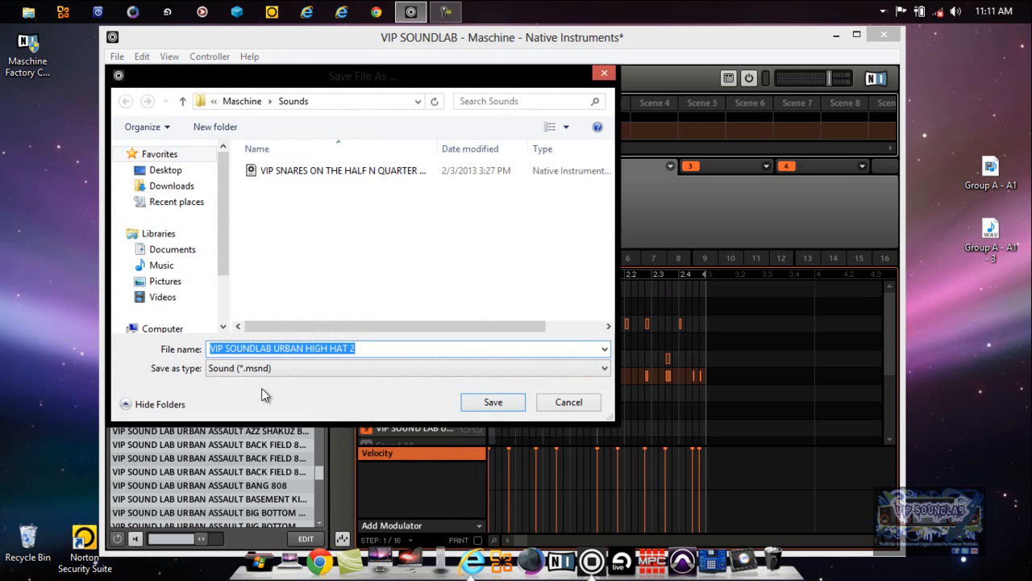
mouse_move(232, 383)
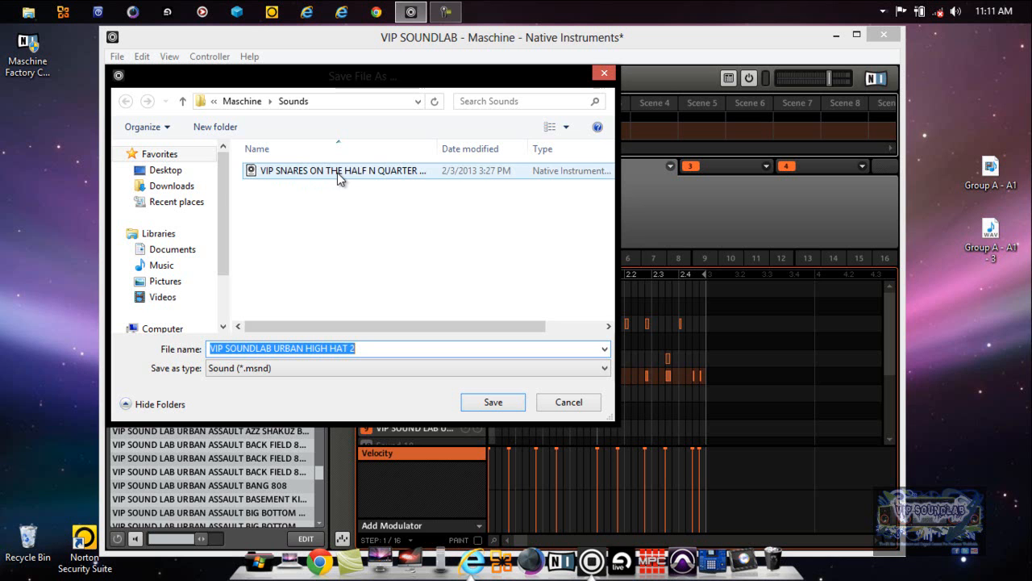
mouse_move(361, 179)
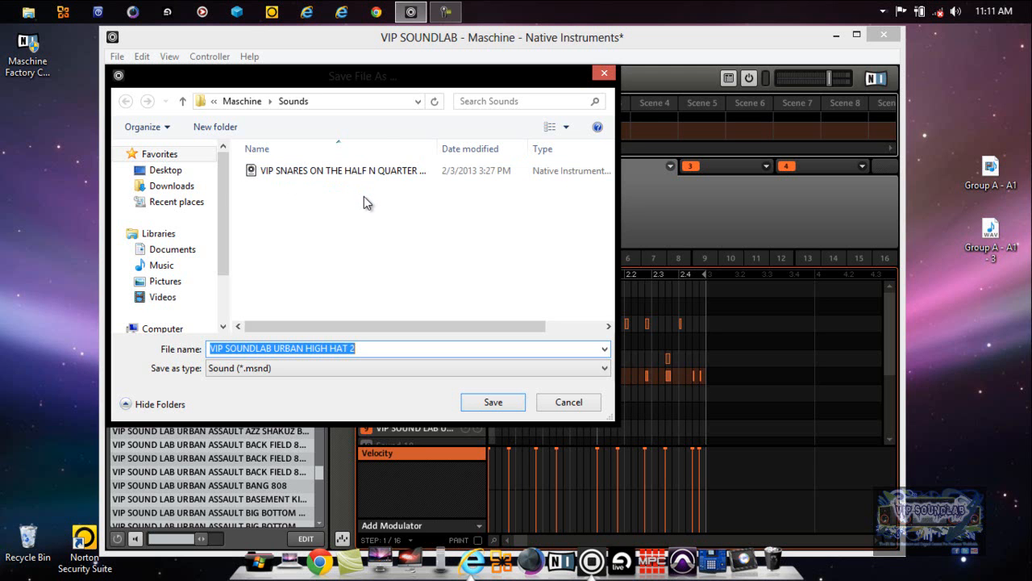
mouse_move(361, 228)
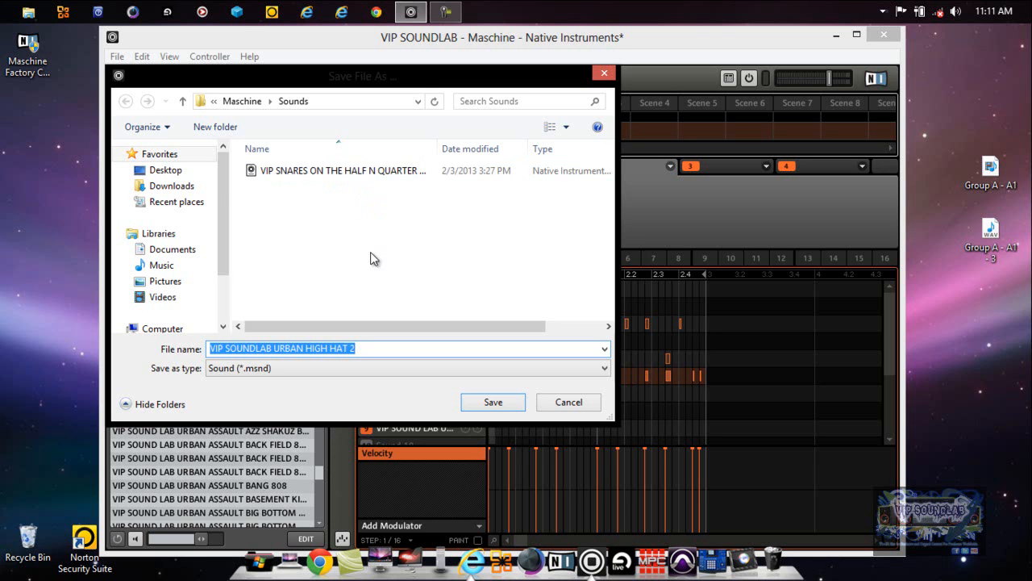
mouse_move(359, 371)
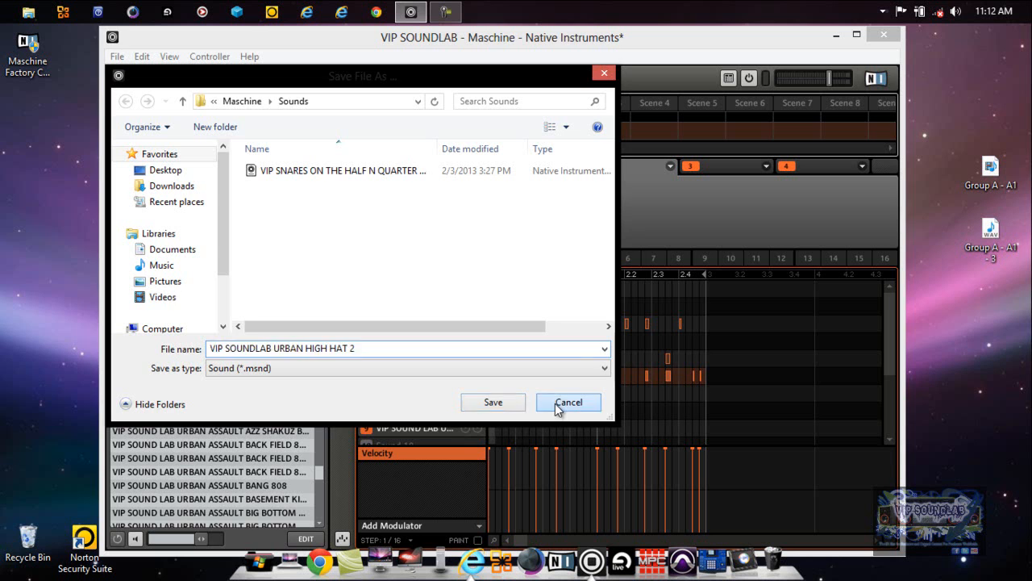
Step: Cancel the sound save and apply Sounds to MIDI Channels batch setup for Group A
left_click(568, 401)
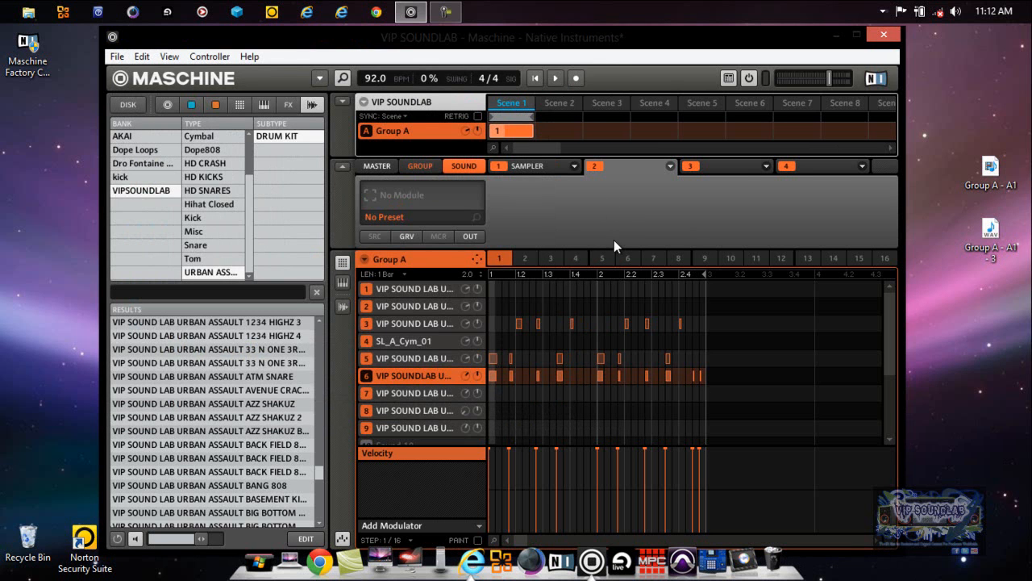
mouse_move(432, 175)
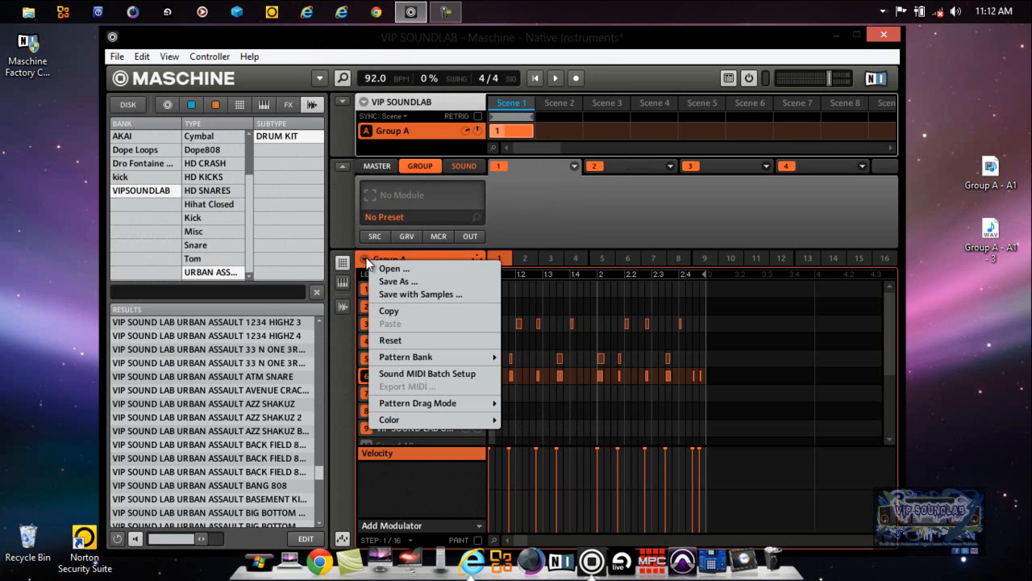
mouse_move(435, 386)
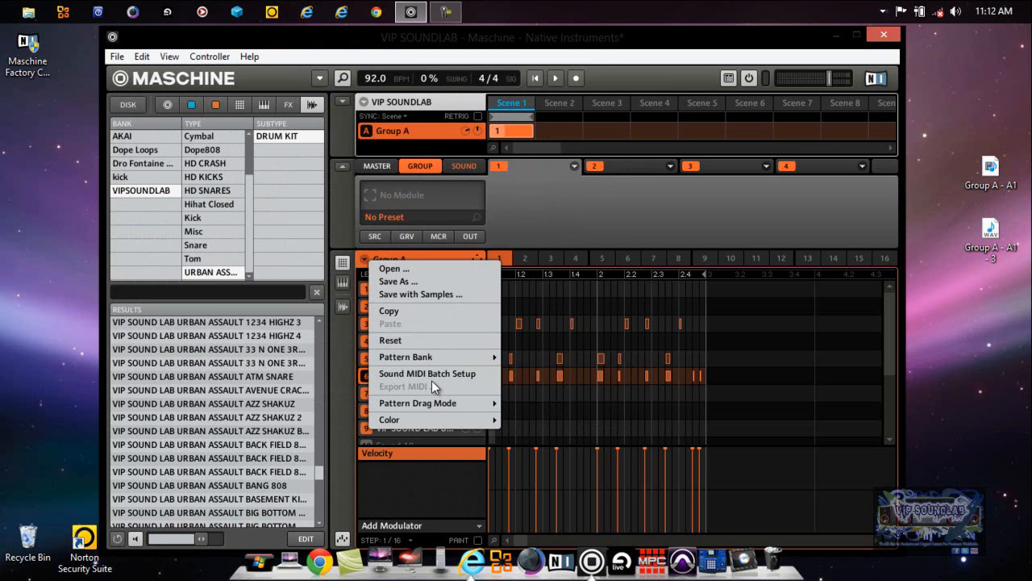
left_click(424, 373)
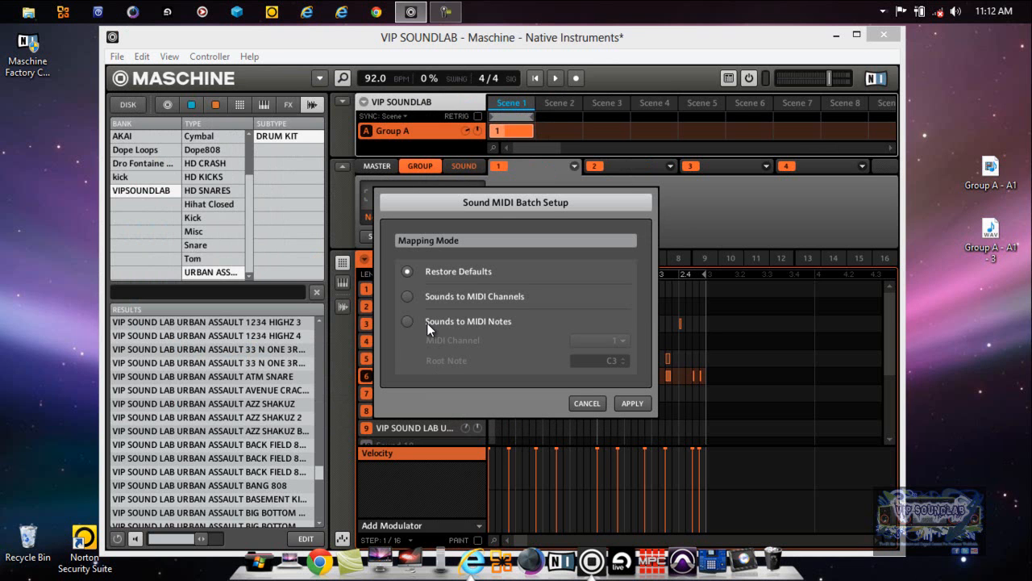
left_click(407, 296)
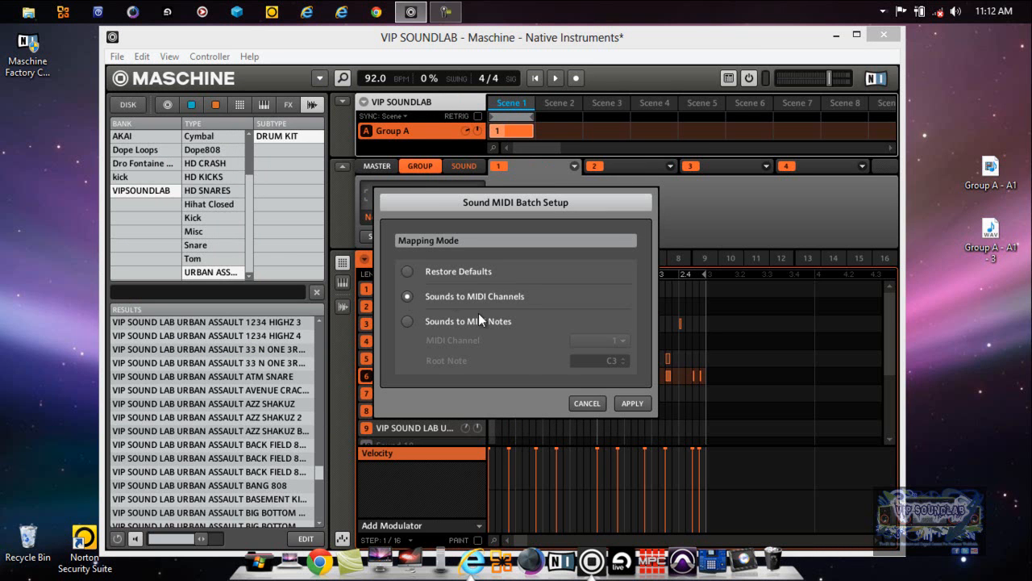
mouse_move(634, 408)
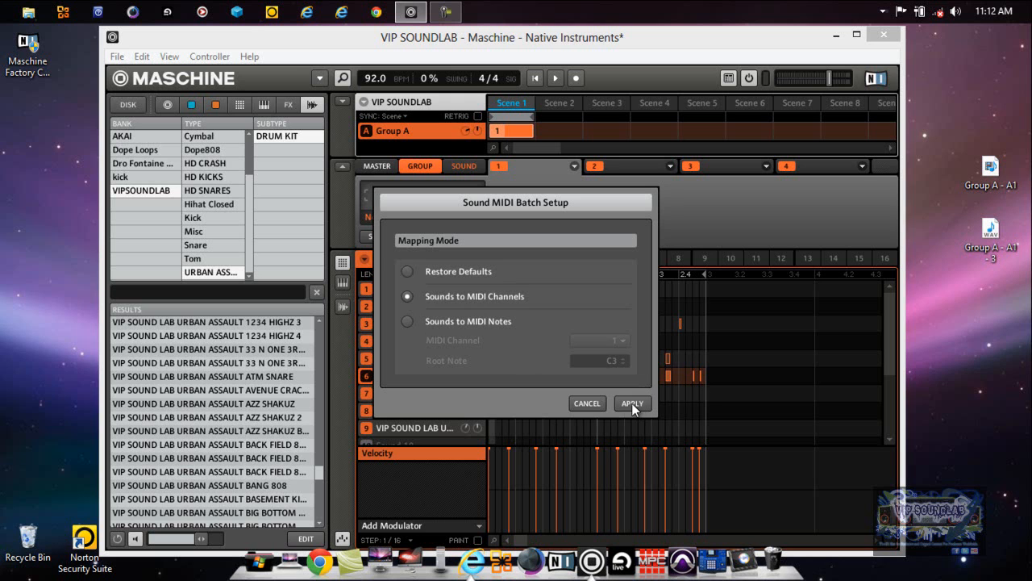
left_click(633, 403)
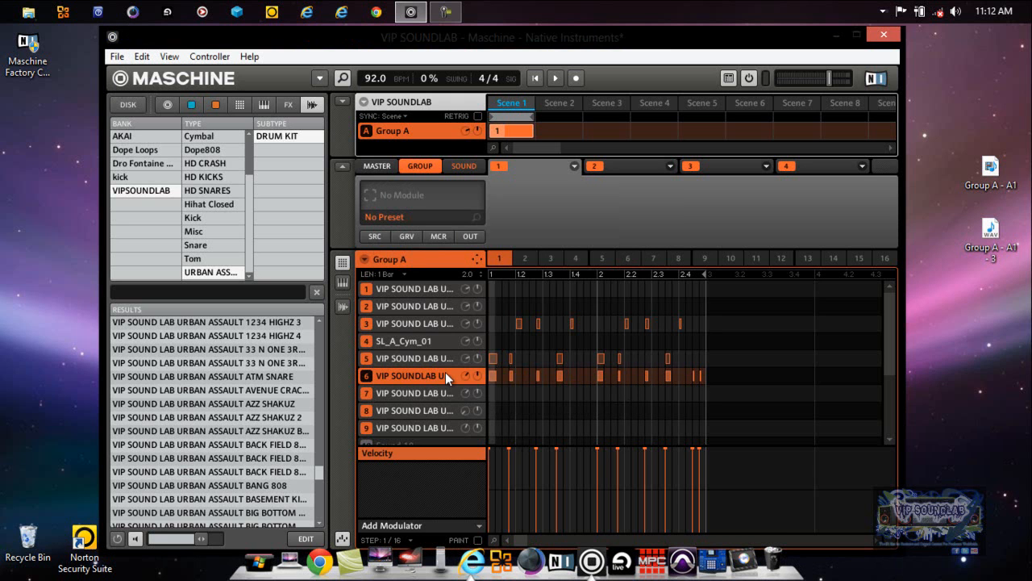
mouse_move(445, 382)
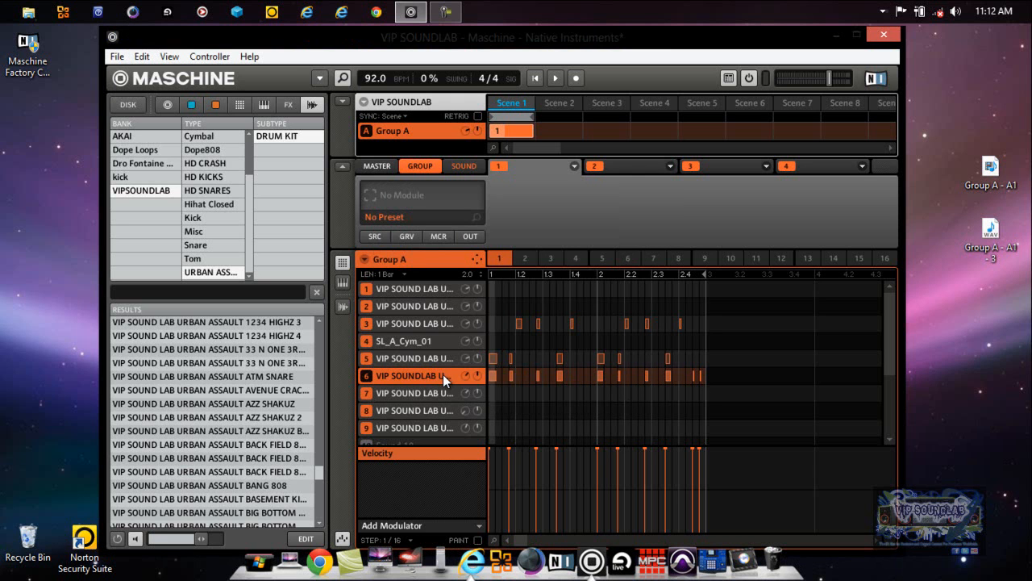
Step: Reopen Save As for VIP SOUNDLAB URBAN HIGH HAT 2, then cancel it
right_click(414, 376)
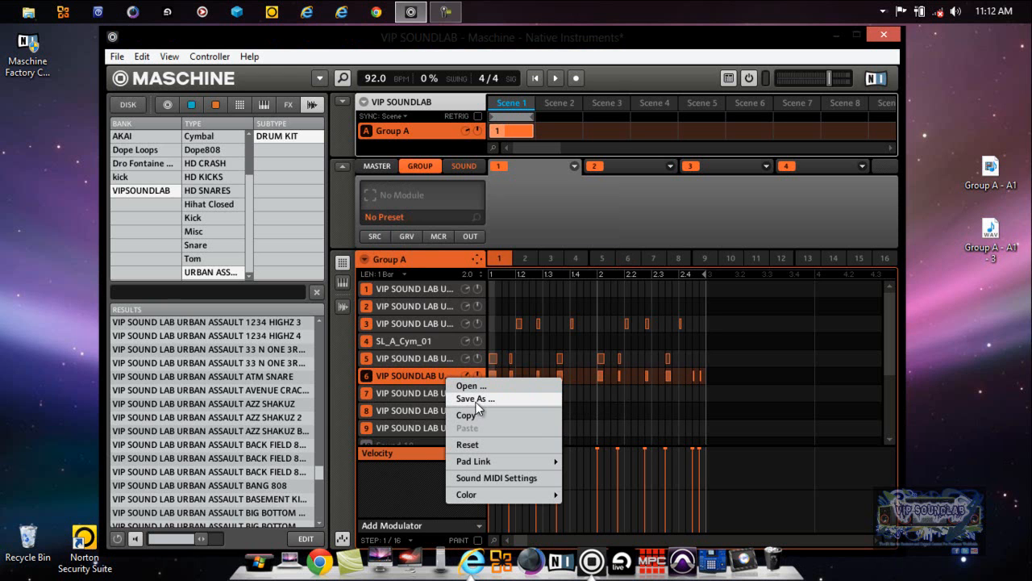
left_click(473, 398)
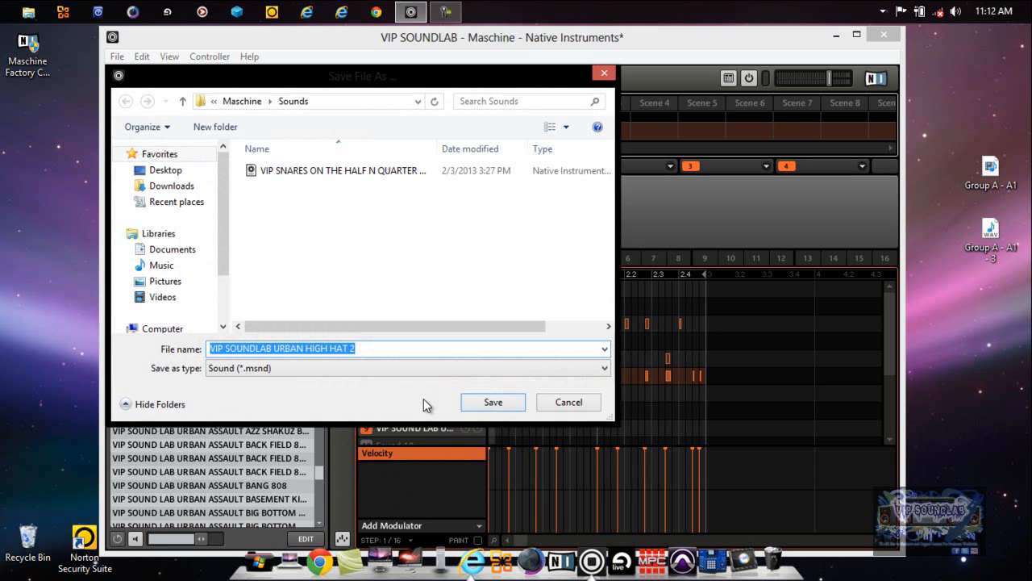
mouse_move(464, 396)
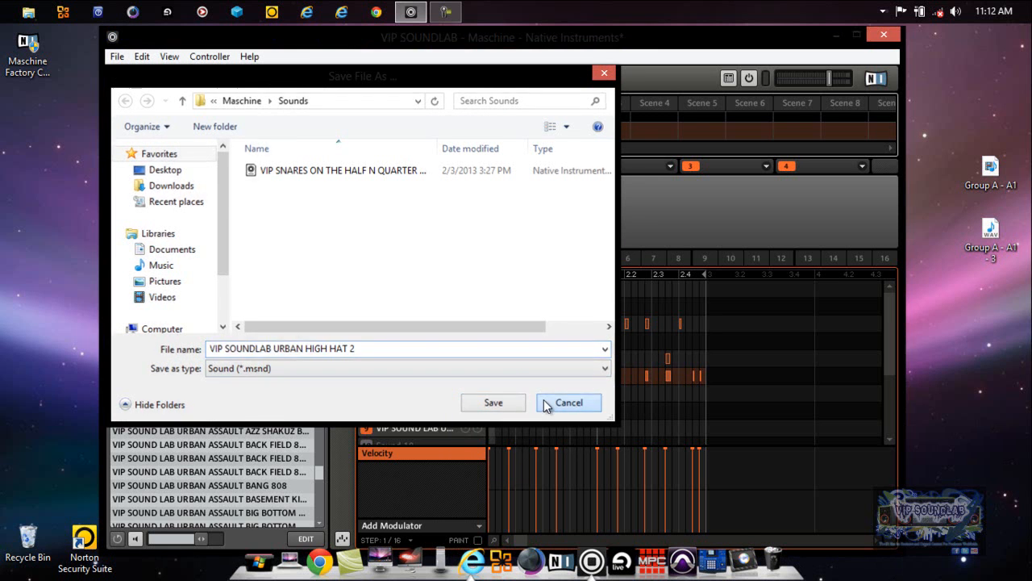
left_click(569, 403)
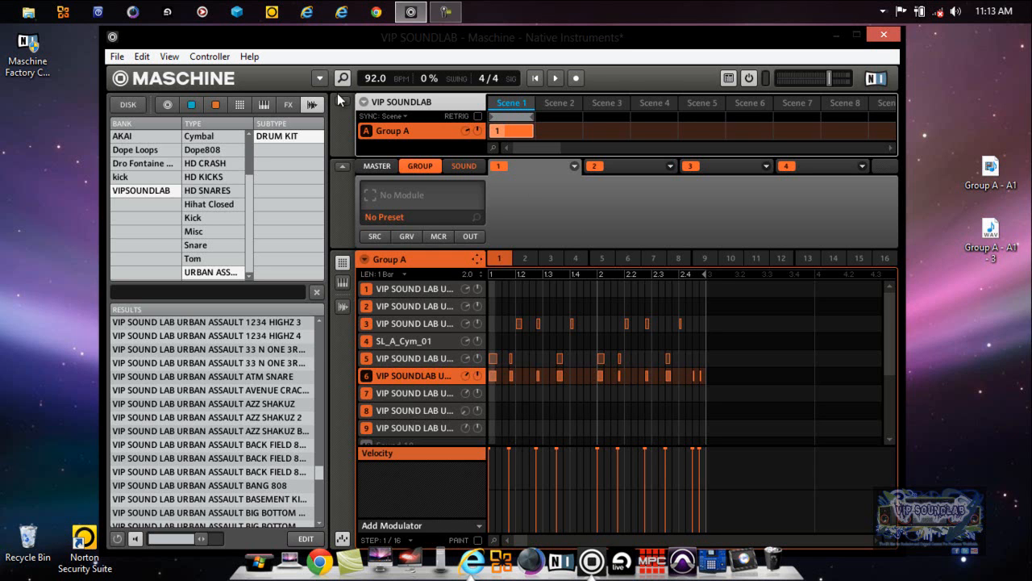
left_click(320, 77)
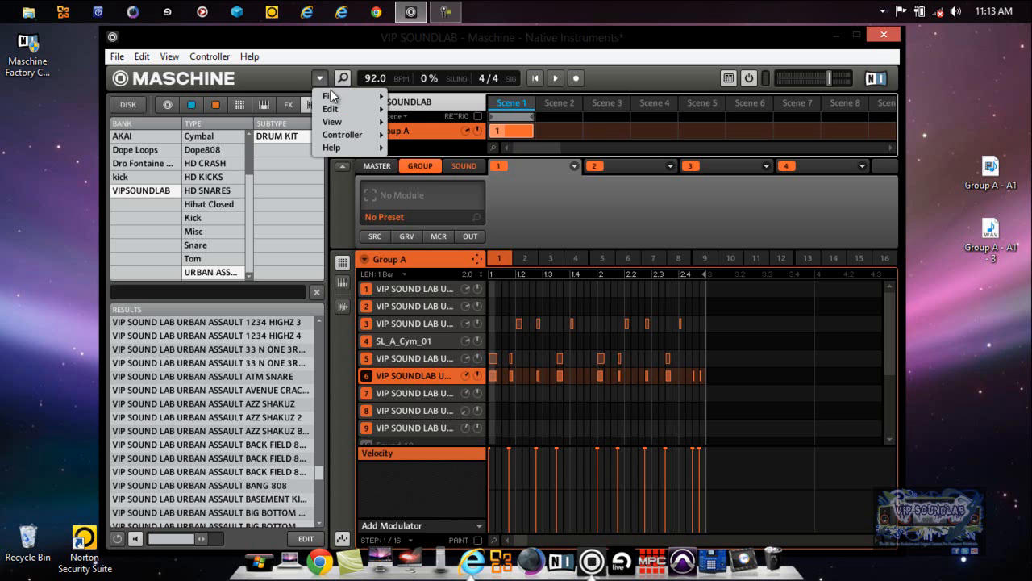
left_click(331, 95)
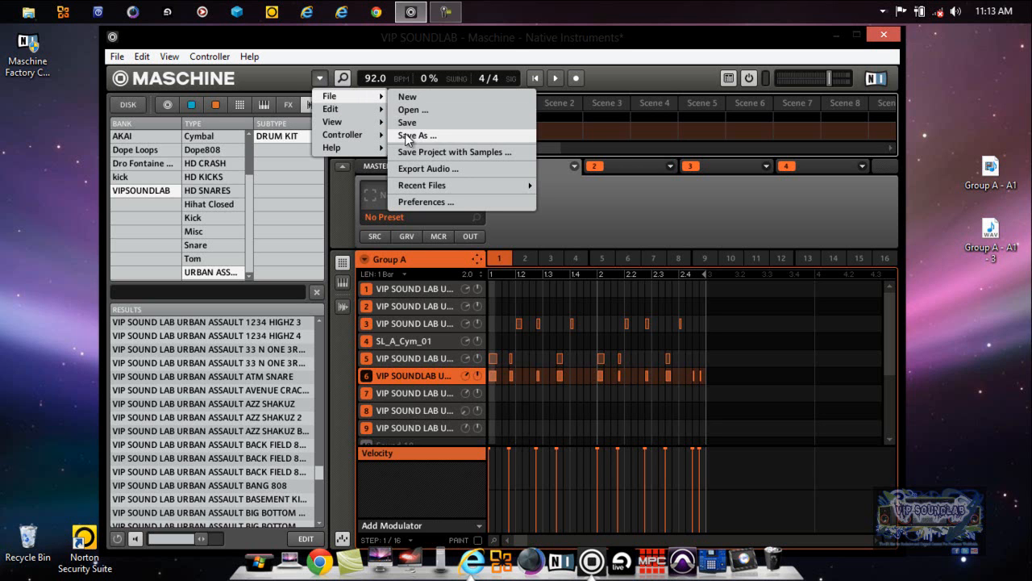
mouse_move(454, 152)
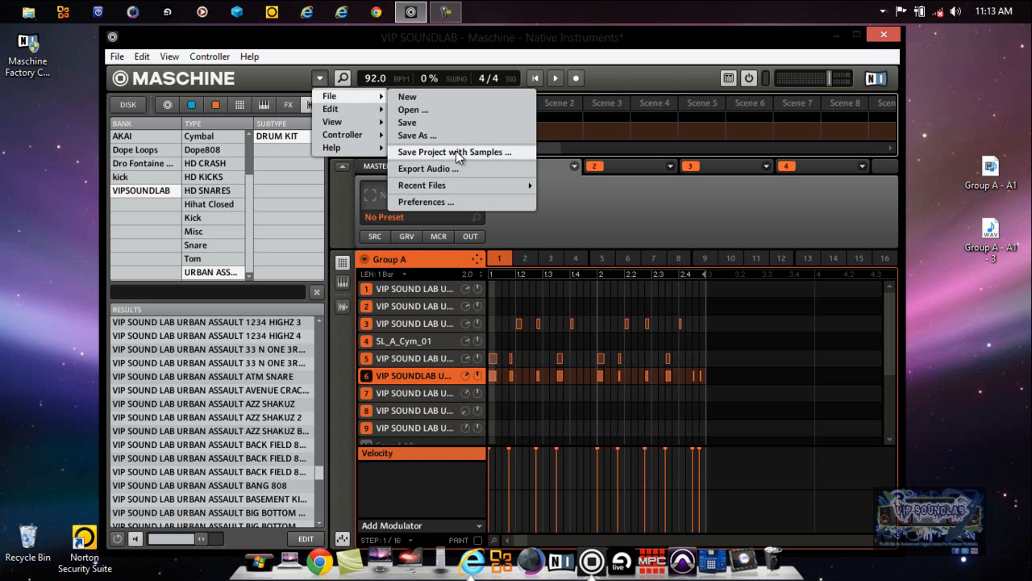
left_click(453, 151)
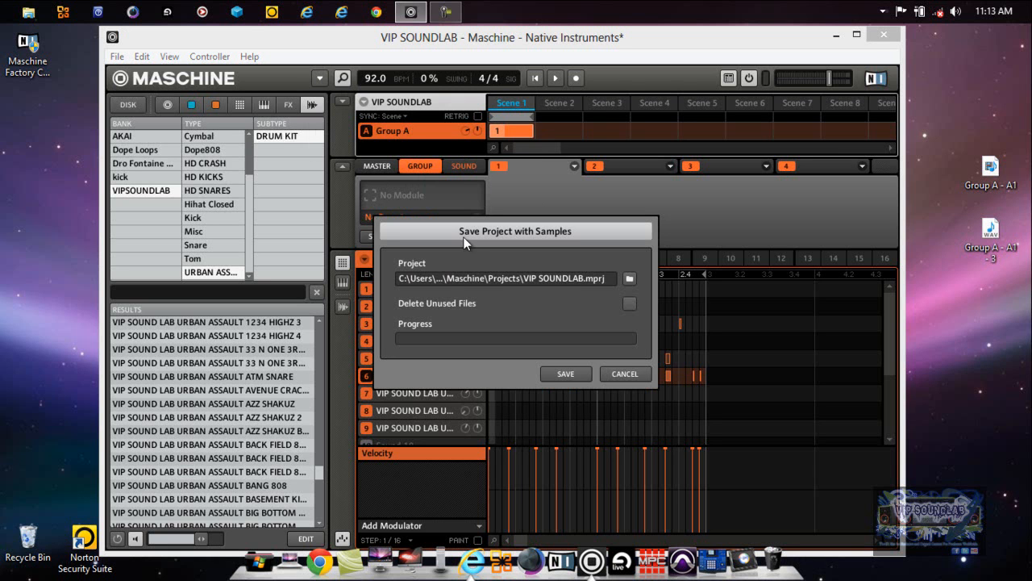
mouse_move(619, 270)
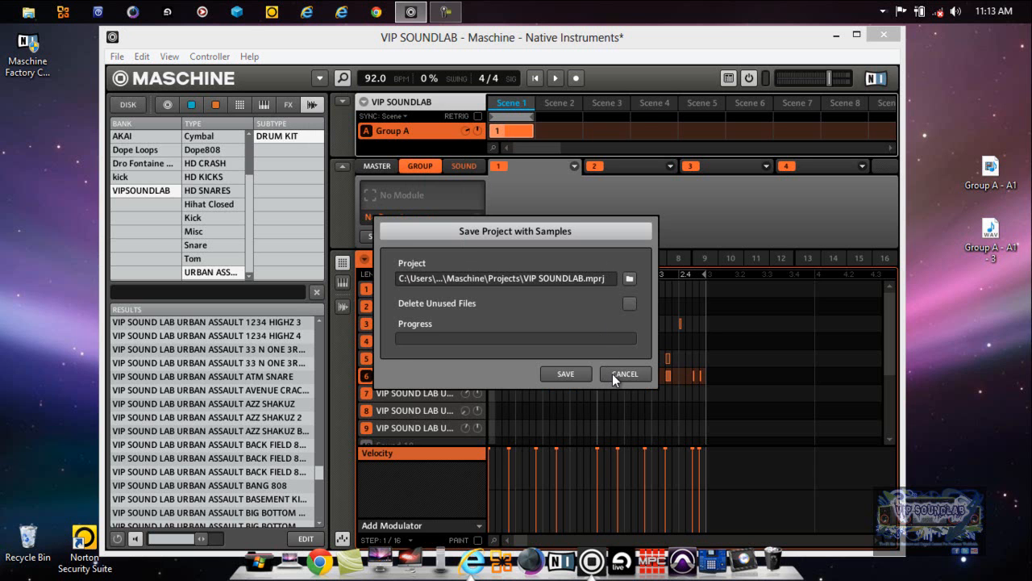
left_click(625, 373)
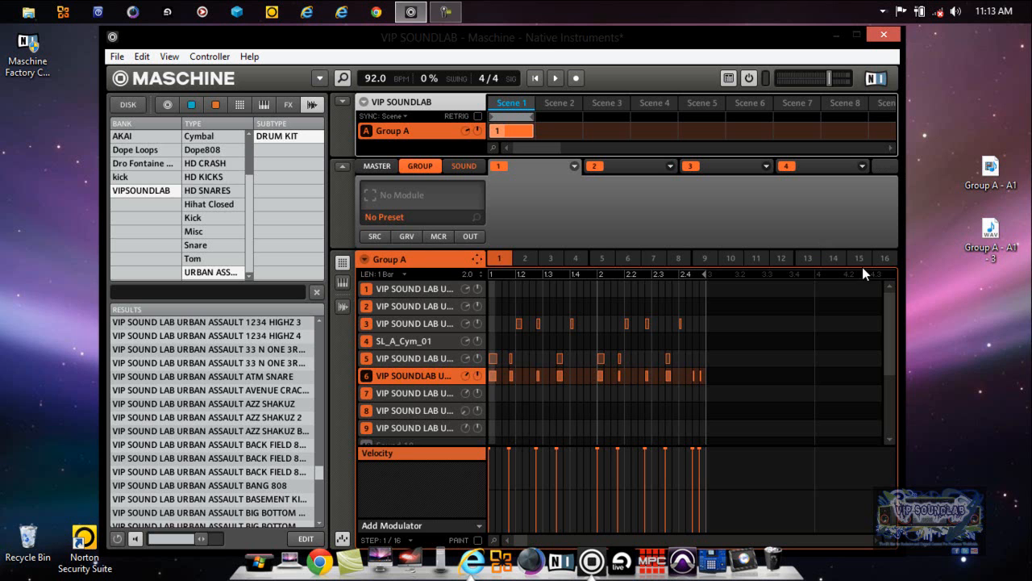
mouse_move(576, 155)
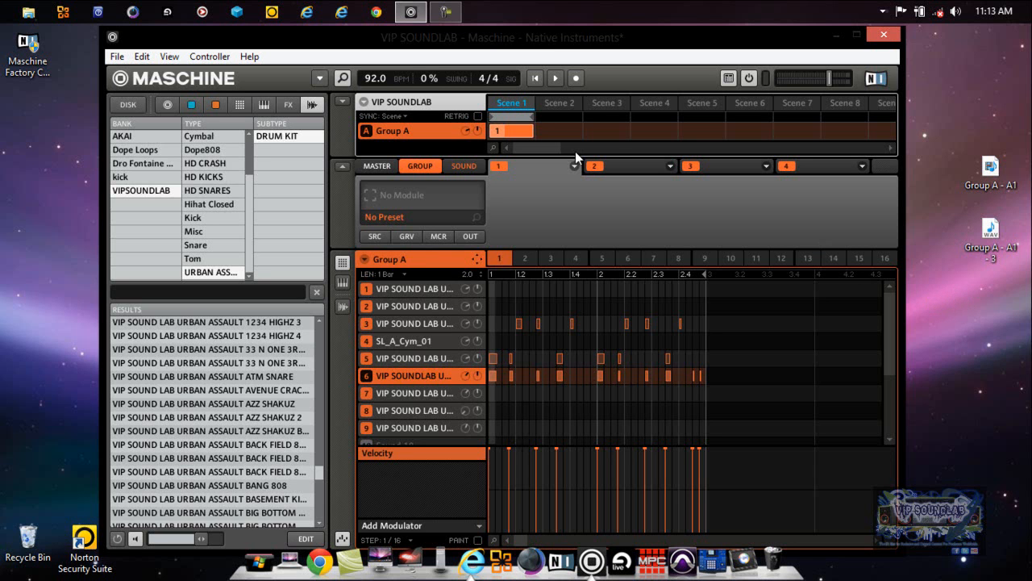
mouse_move(223, 57)
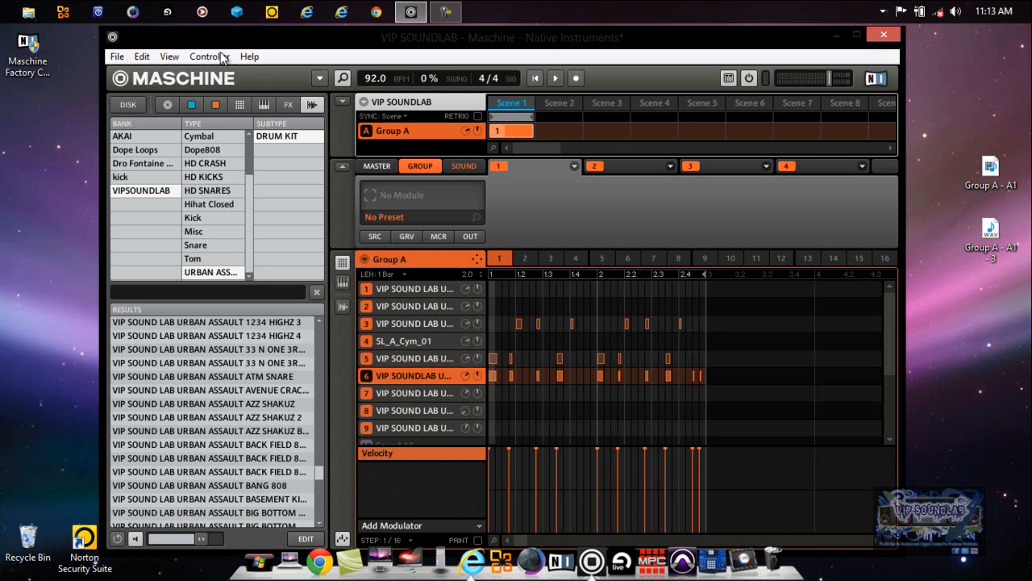
Step: Save VIP SOUNDLAB with samples to the Desktop, creating the VIP SOUNDLAB Samples folder
left_click(318, 78)
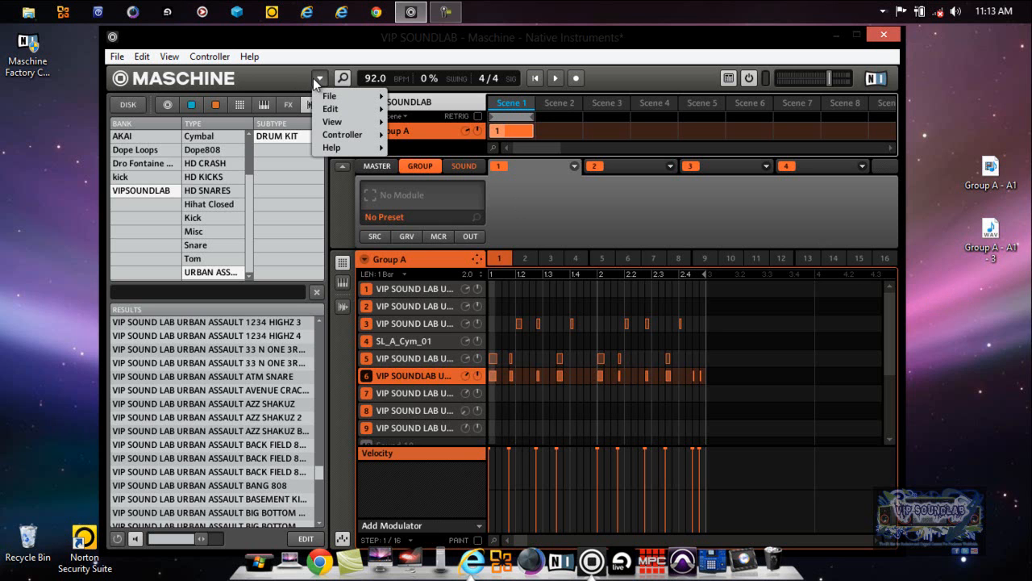
left_click(329, 96)
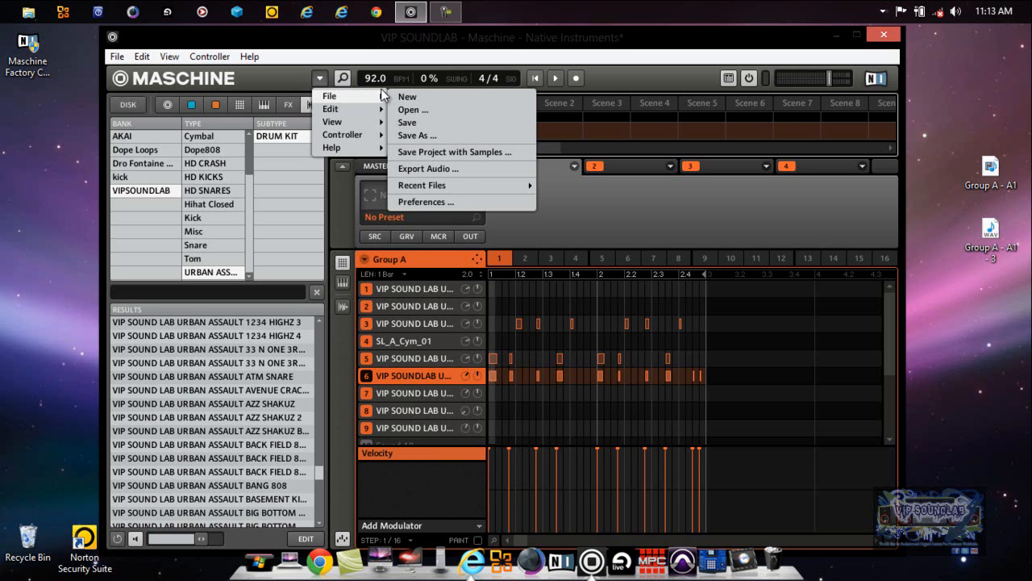
mouse_move(476, 159)
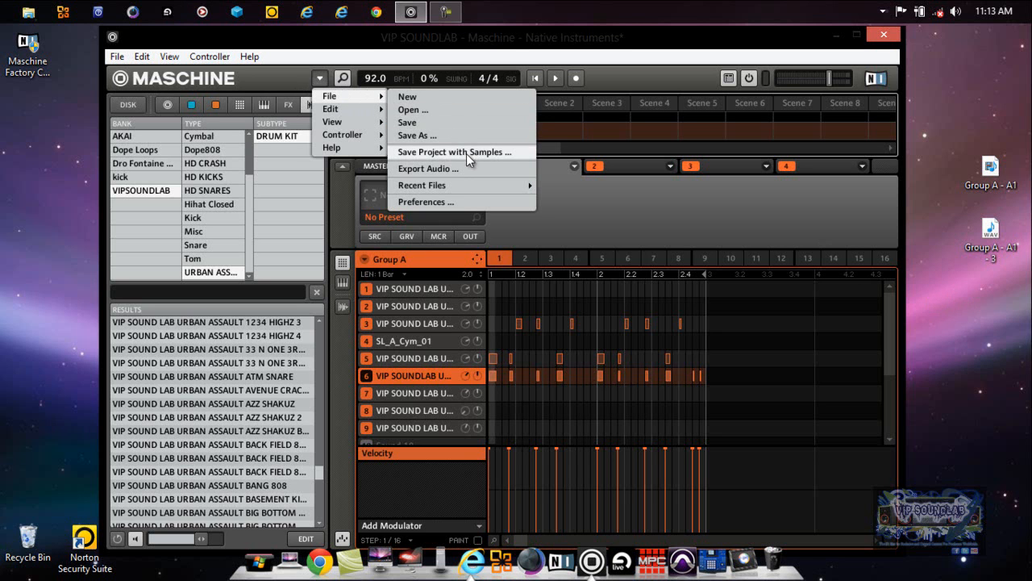
left_click(455, 152)
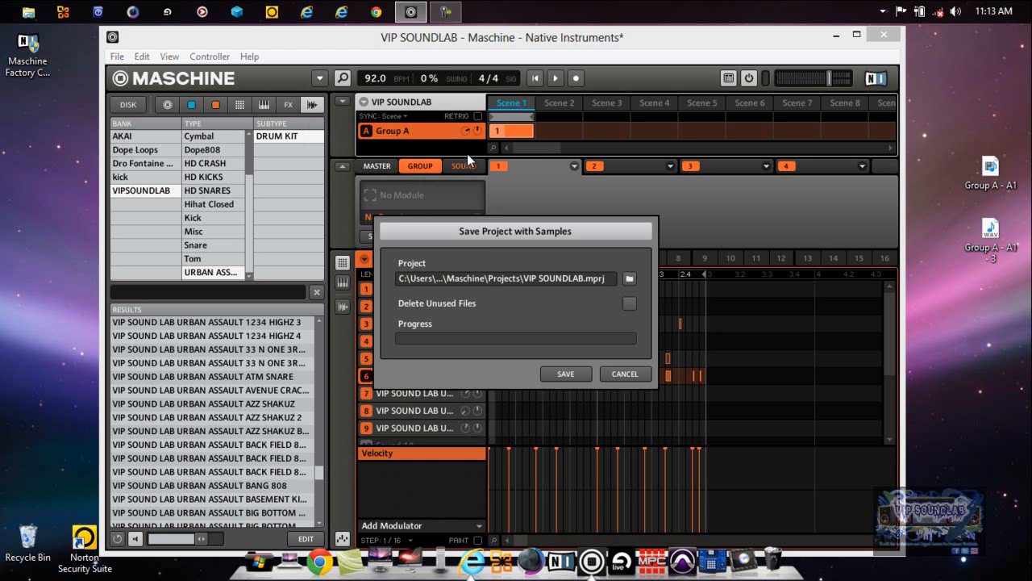
mouse_move(582, 303)
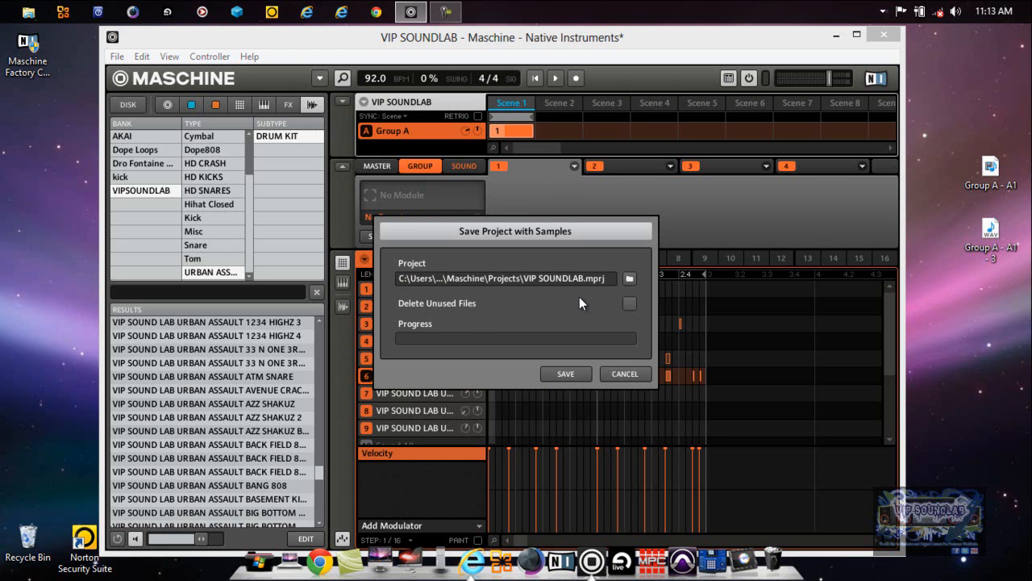
mouse_move(631, 278)
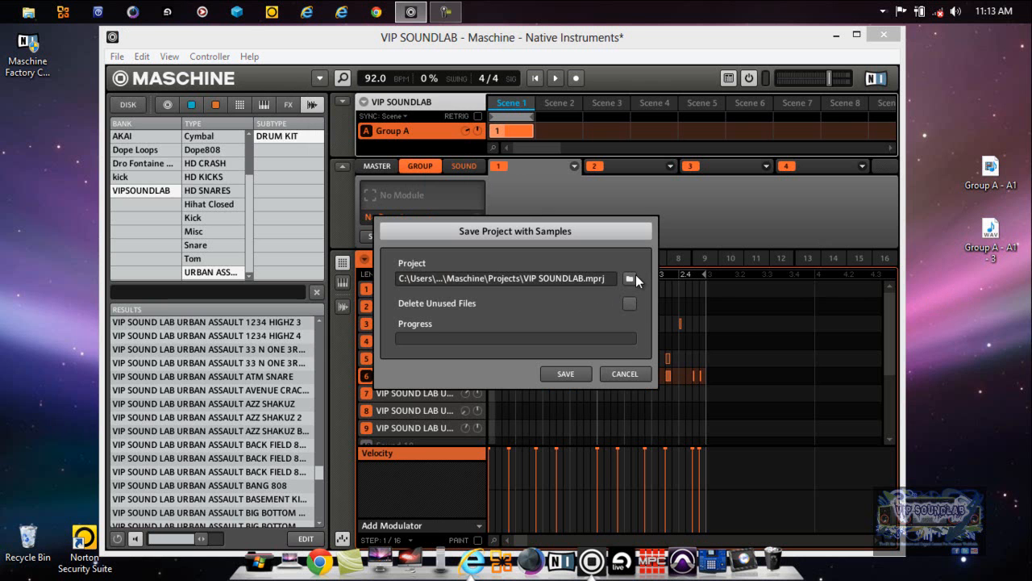
left_click(629, 278)
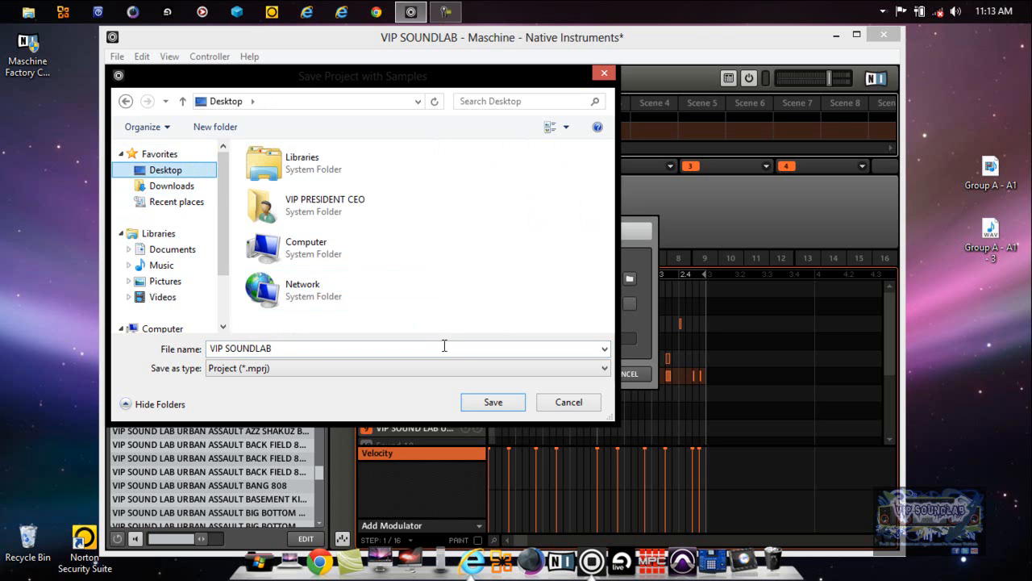
mouse_move(493, 401)
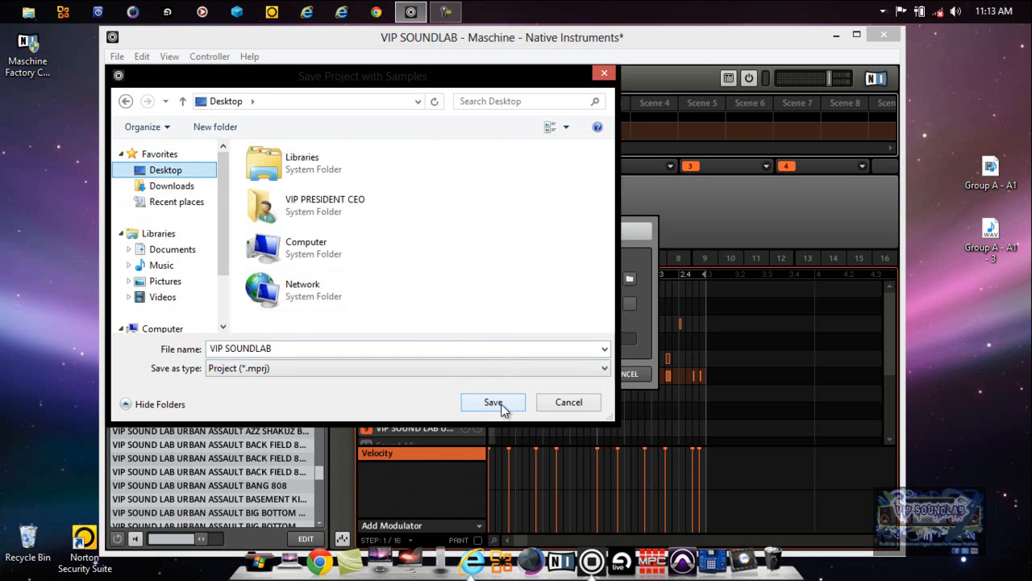
left_click(493, 402)
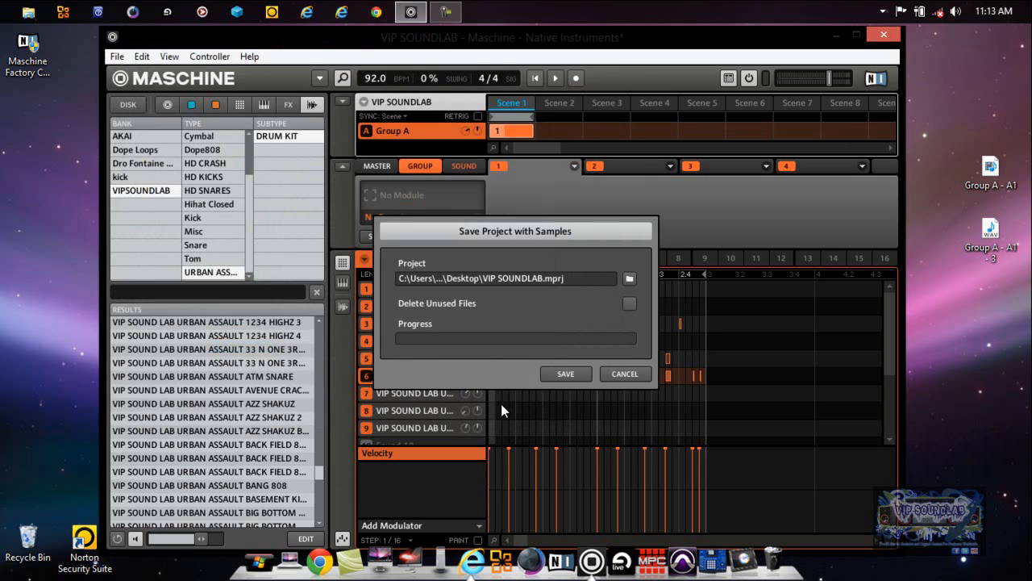
mouse_move(512, 371)
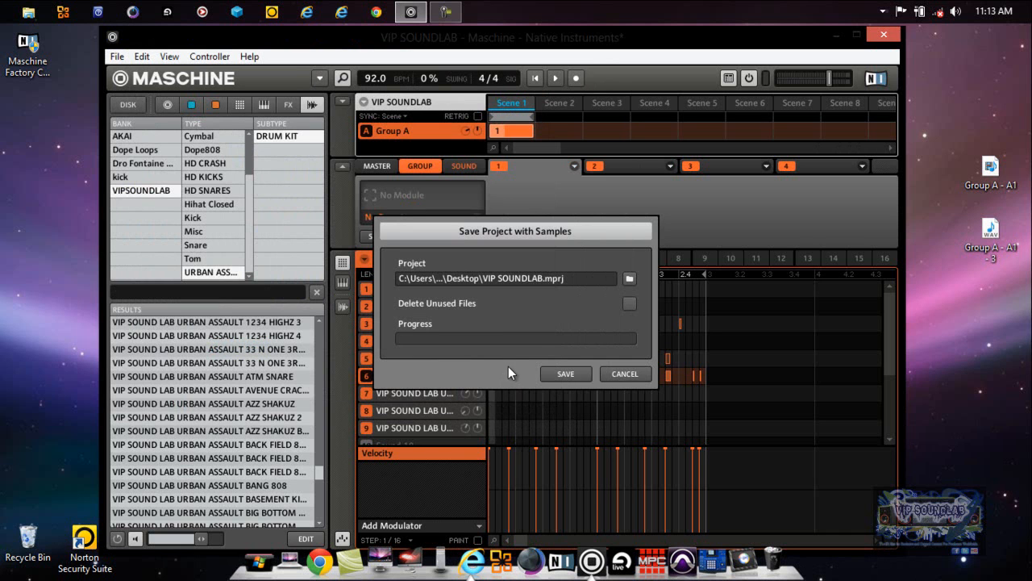
left_click(565, 374)
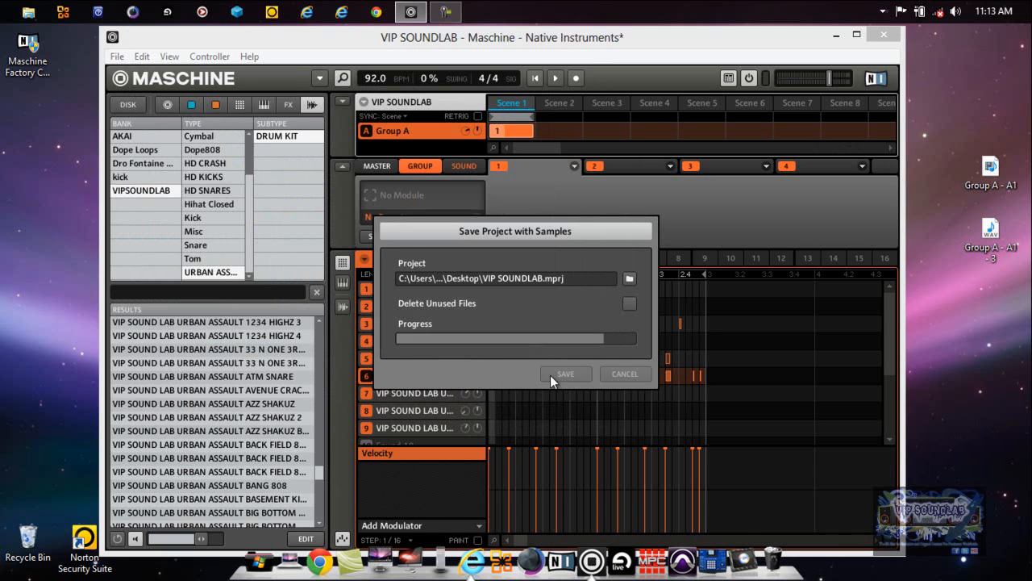
left_click(566, 374)
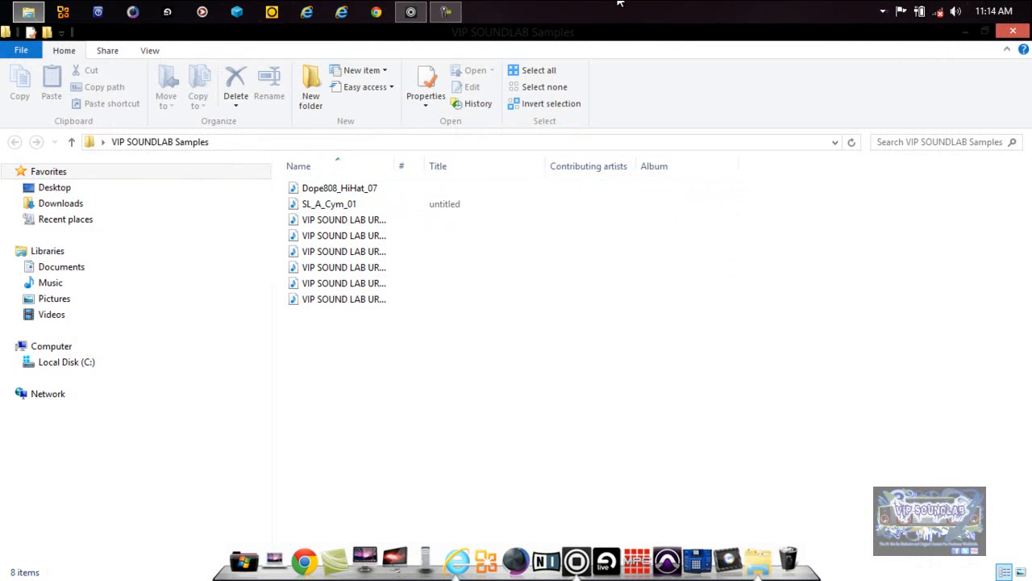
mouse_move(1014, 32)
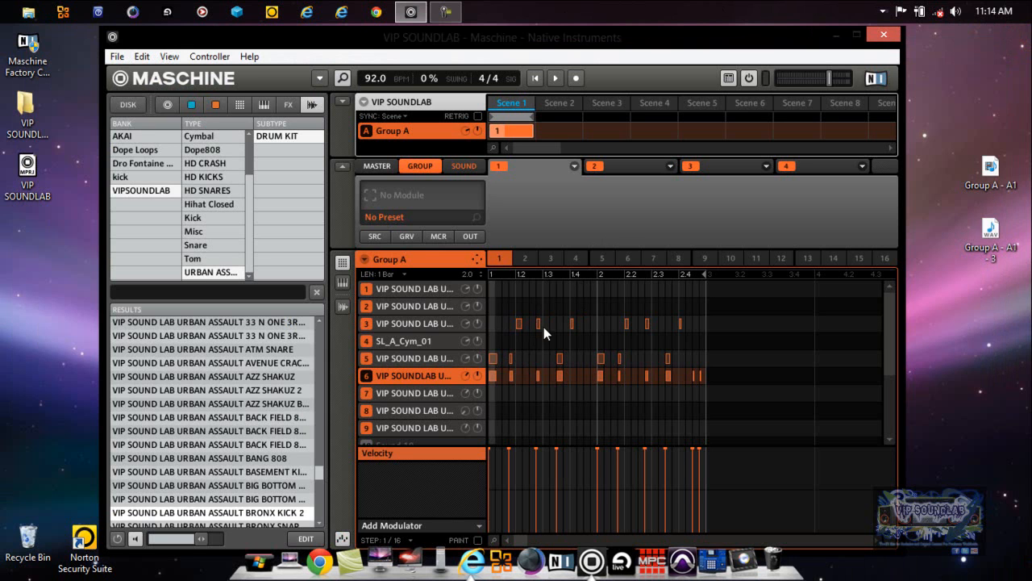
mouse_move(495, 363)
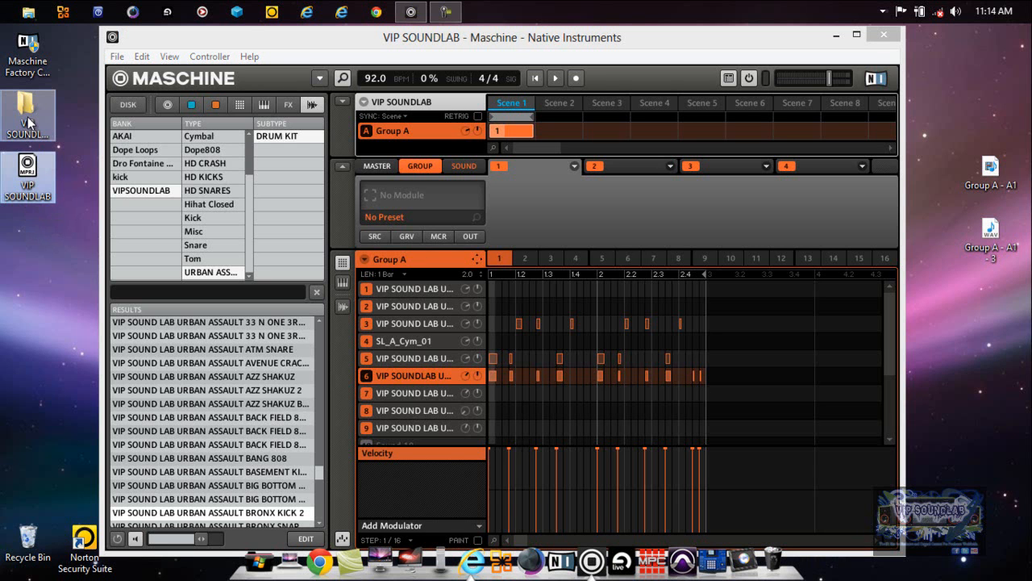
mouse_move(28, 113)
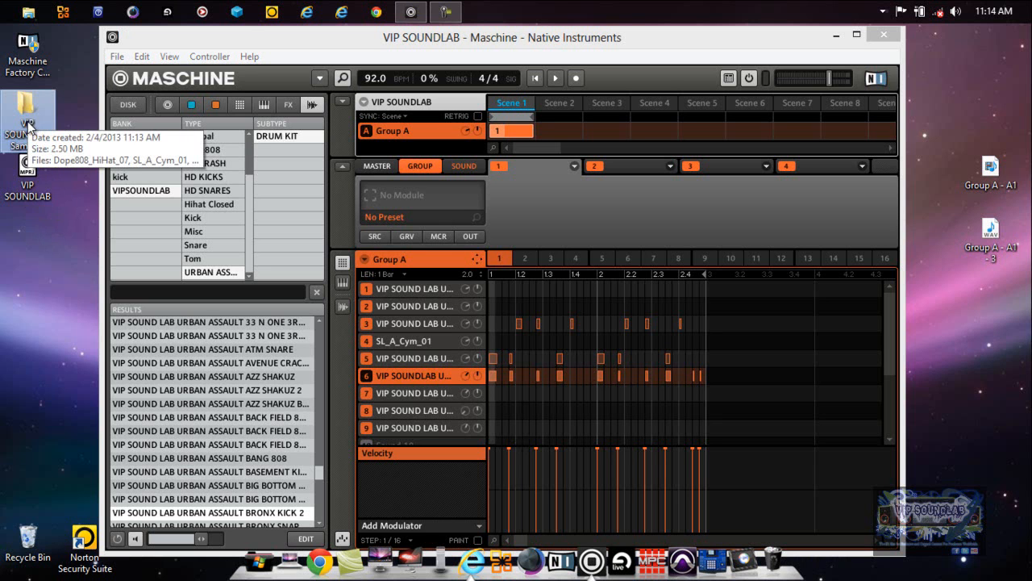
mouse_move(58, 221)
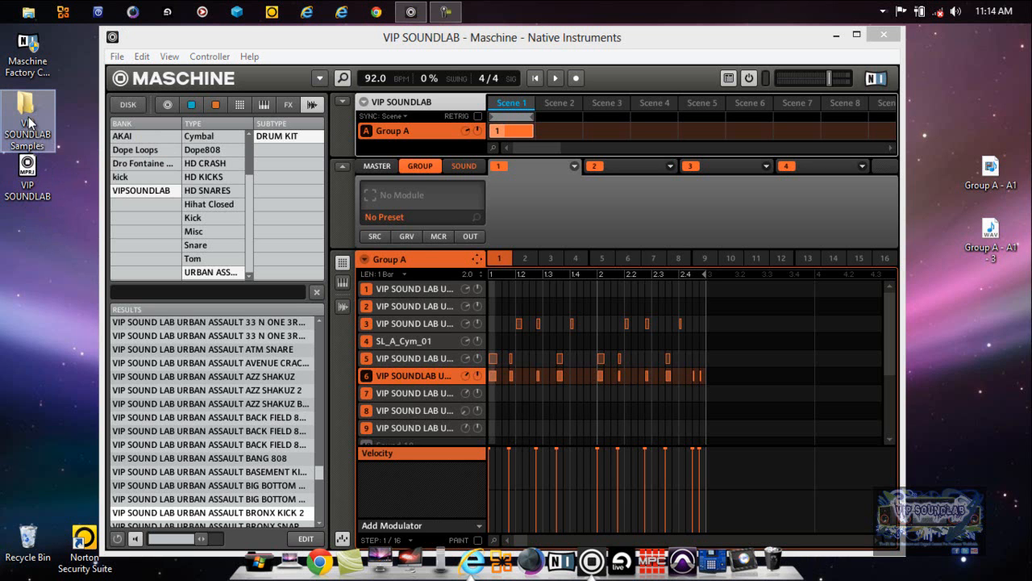
mouse_move(30, 121)
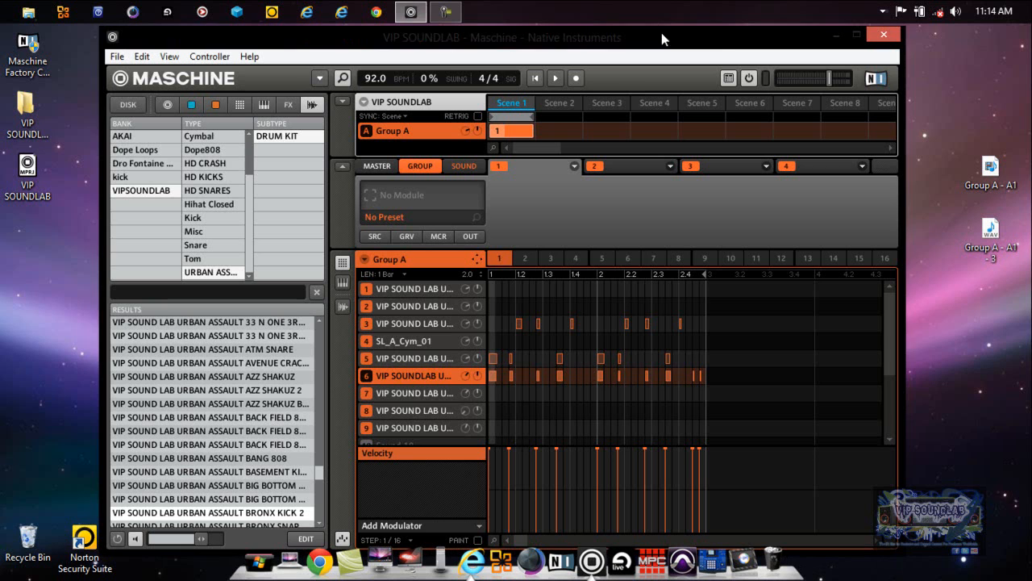
mouse_move(726, 46)
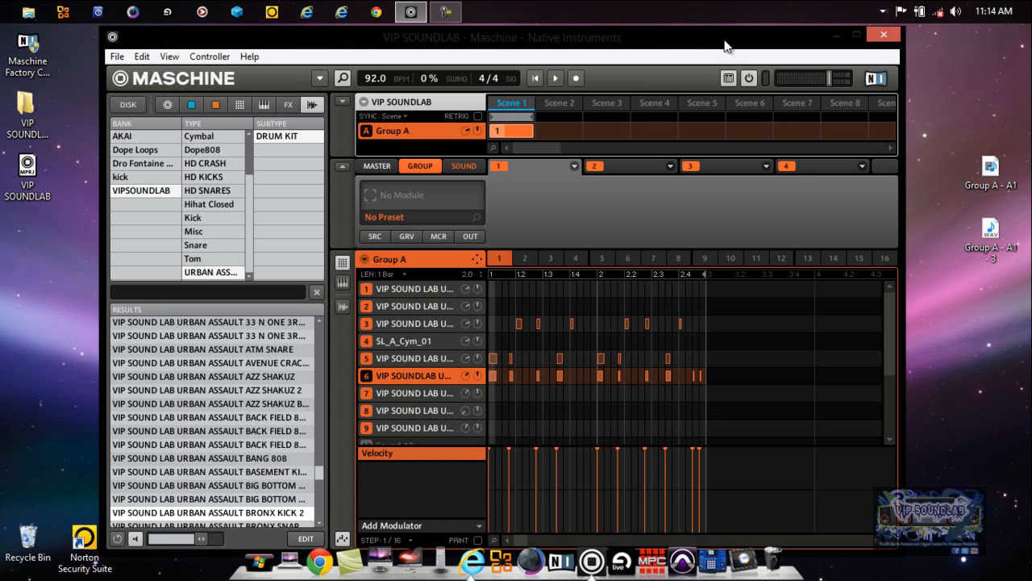